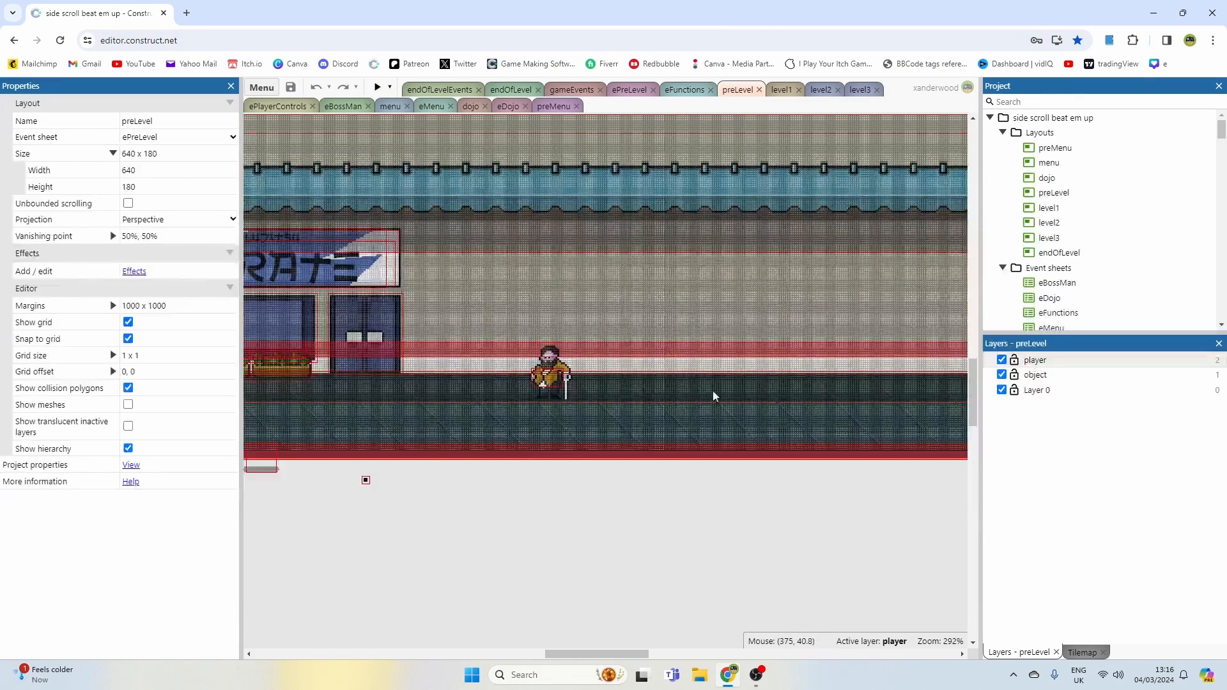
# - Open the eBossMan event sheet, preview the level to watch the boss attack, and close the preview
pyautogui.click(344, 106)
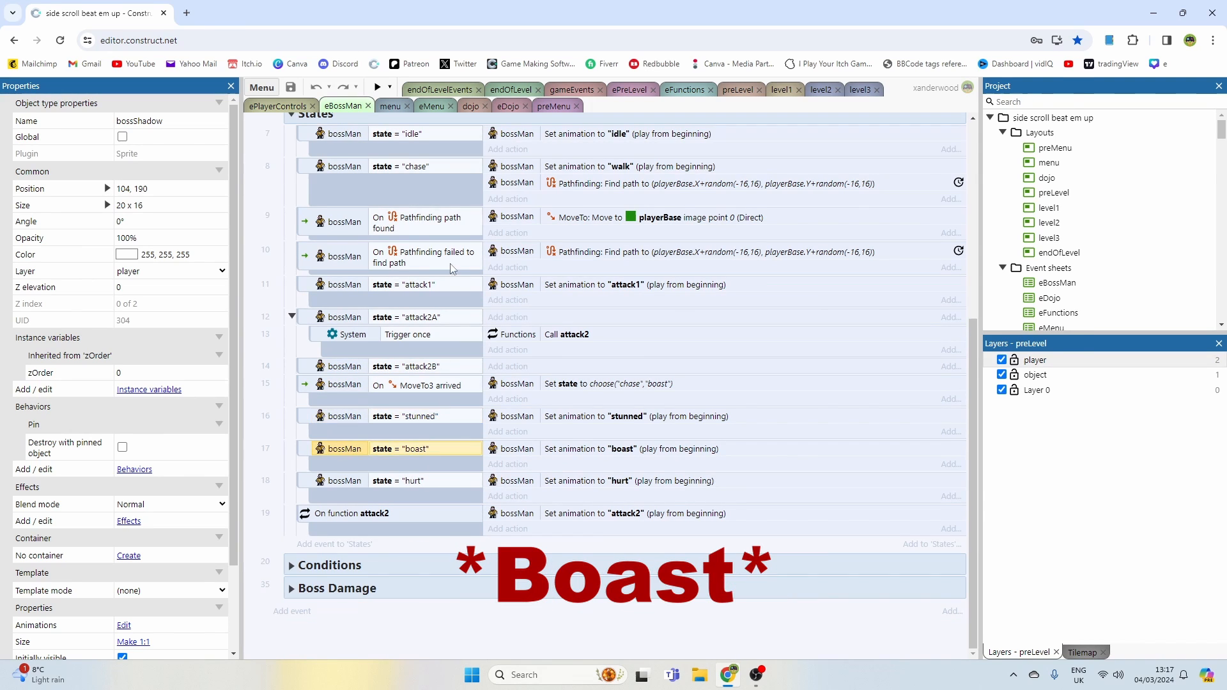
pyautogui.click(375, 87)
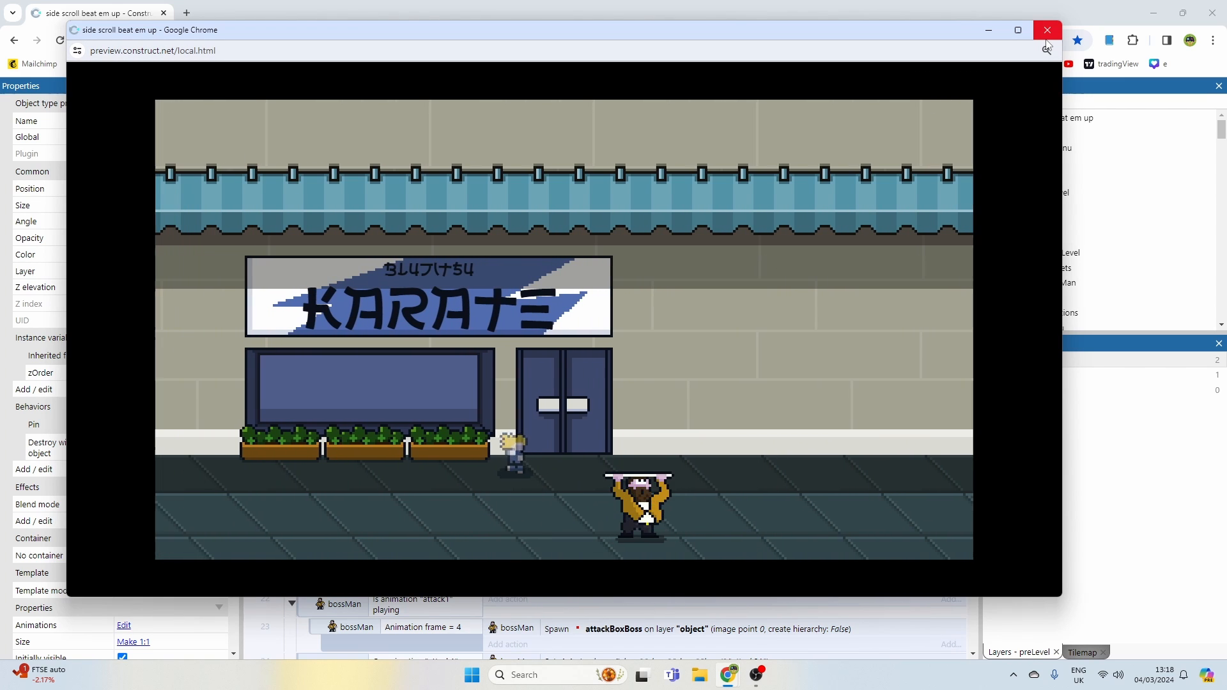
pyautogui.click(1048, 30)
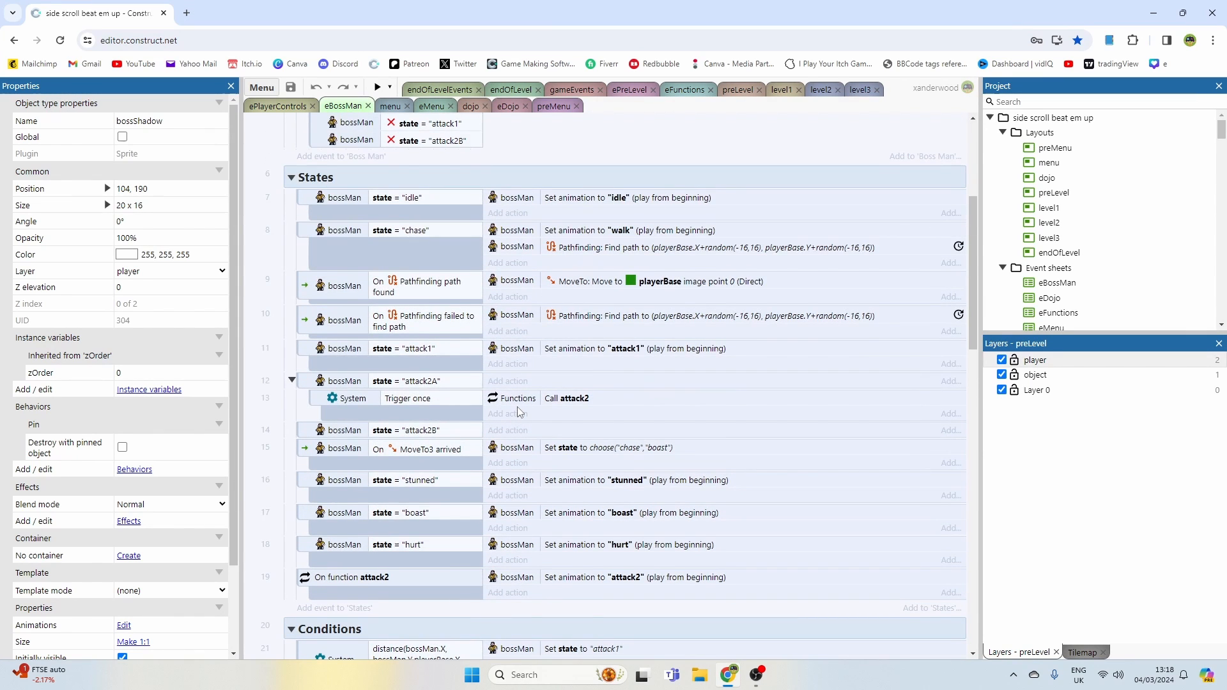
pyautogui.moveTo(710, 90)
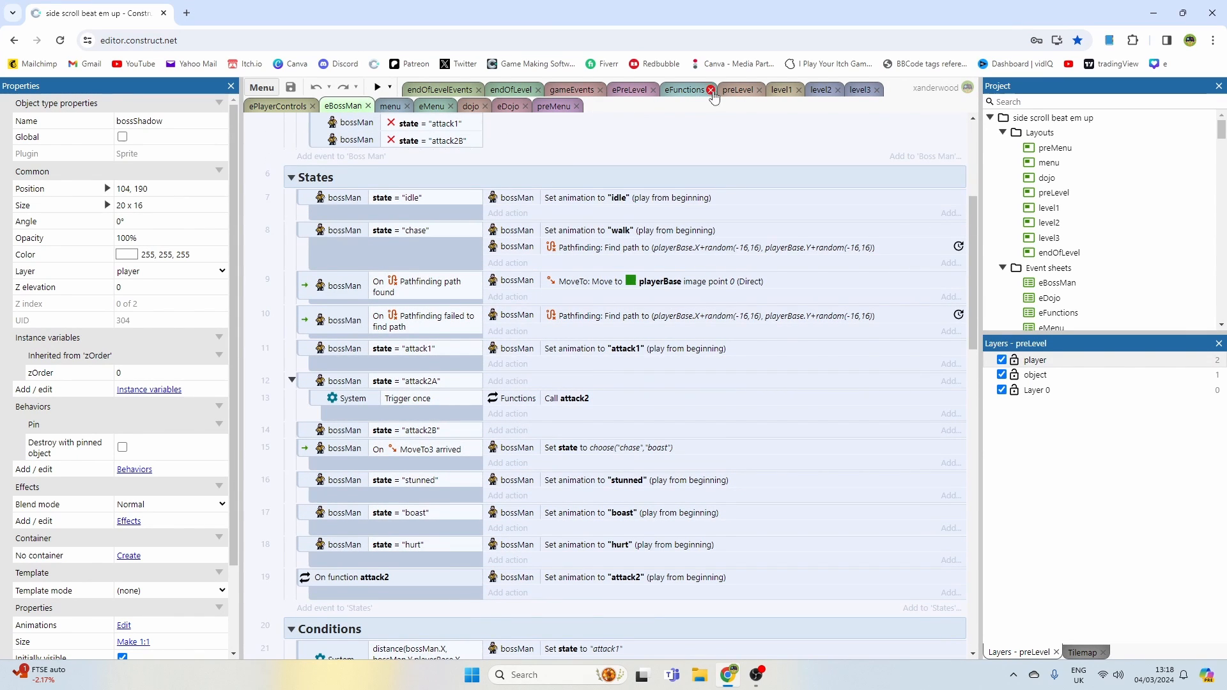
# - Review the boss's attack1 frames, then place Stop MoveTo above Set animation in attack1
pyautogui.click(710, 90)
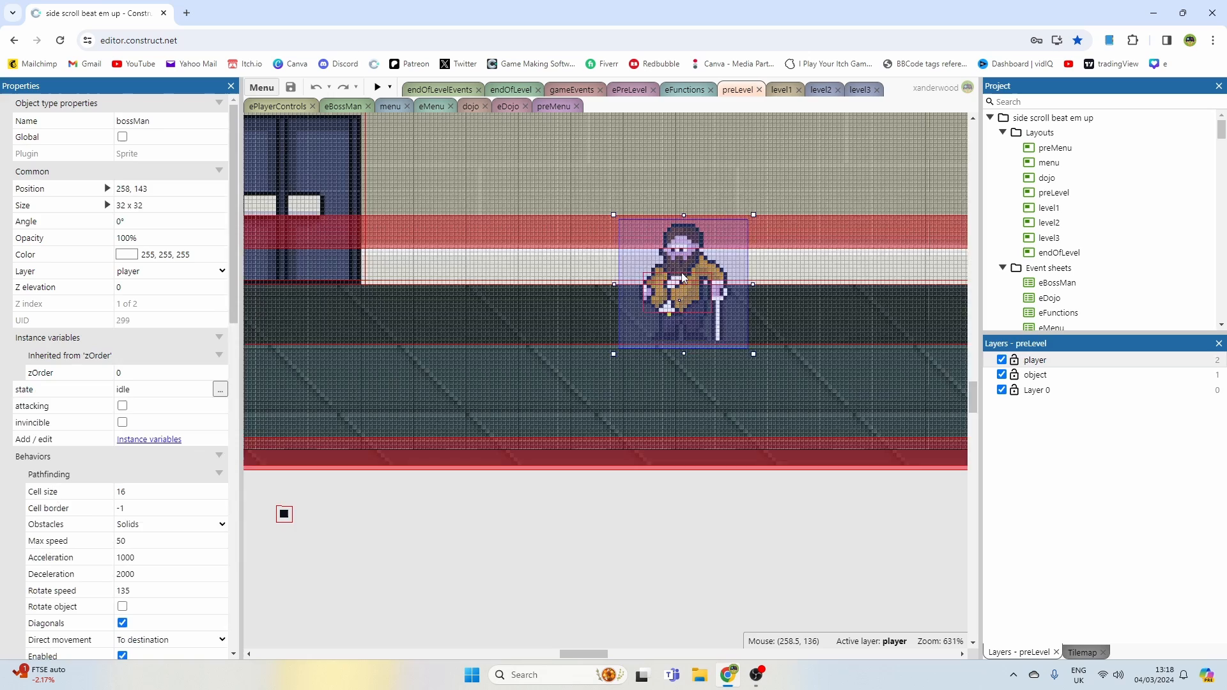
pyautogui.doubleClick(683, 282)
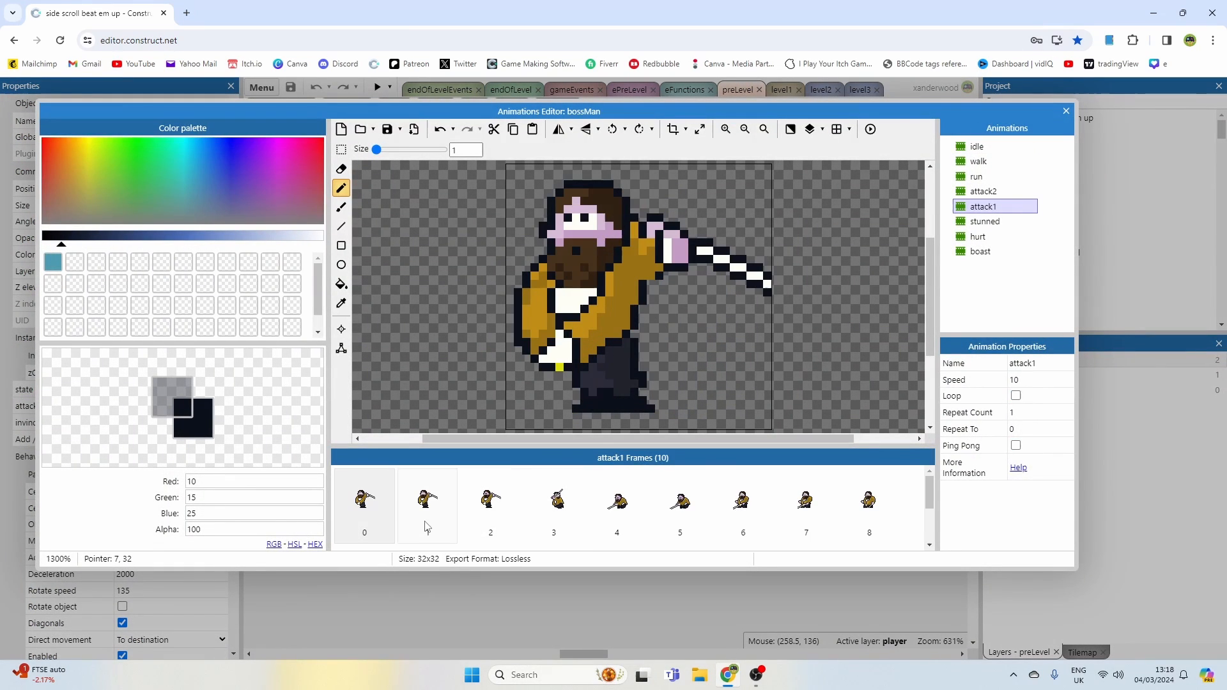
pyautogui.click(679, 505)
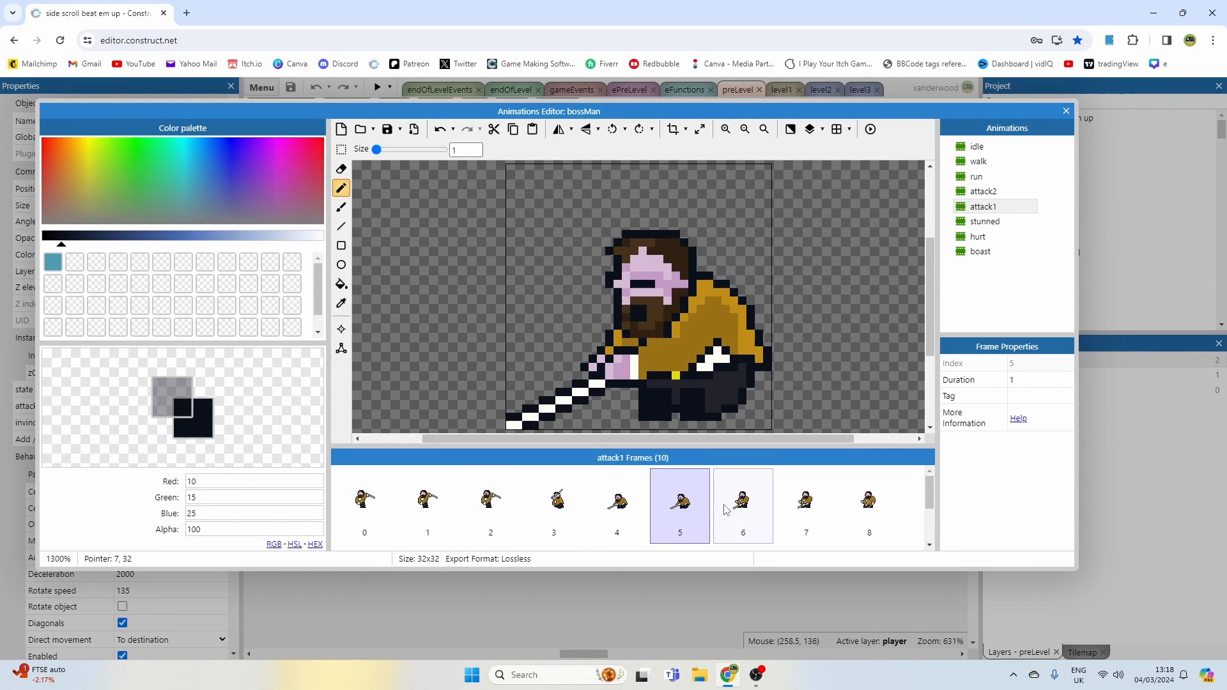
pyautogui.click(869, 505)
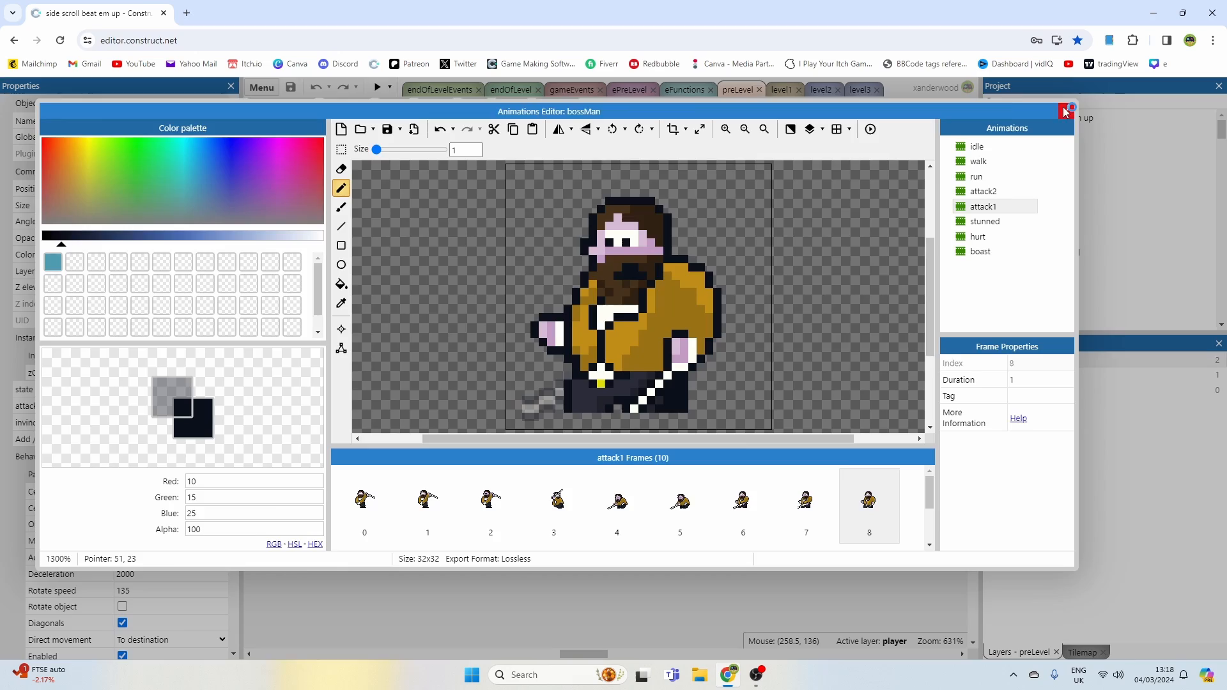
pyautogui.click(1069, 108)
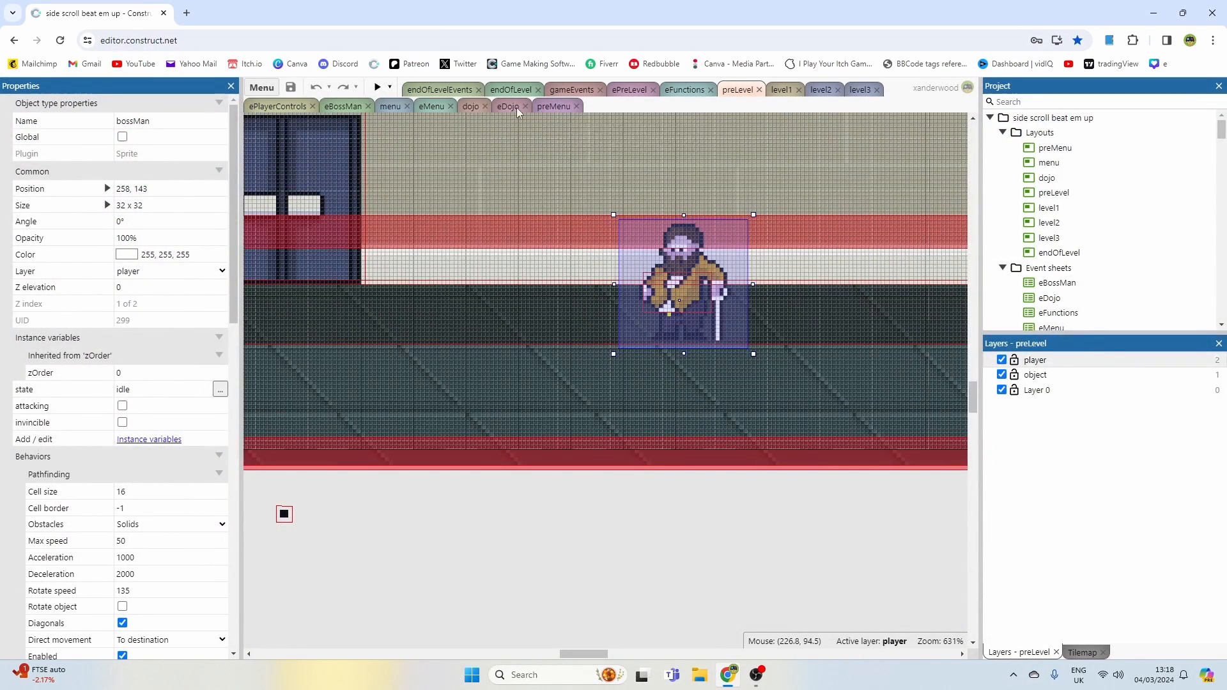
pyautogui.click(343, 106)
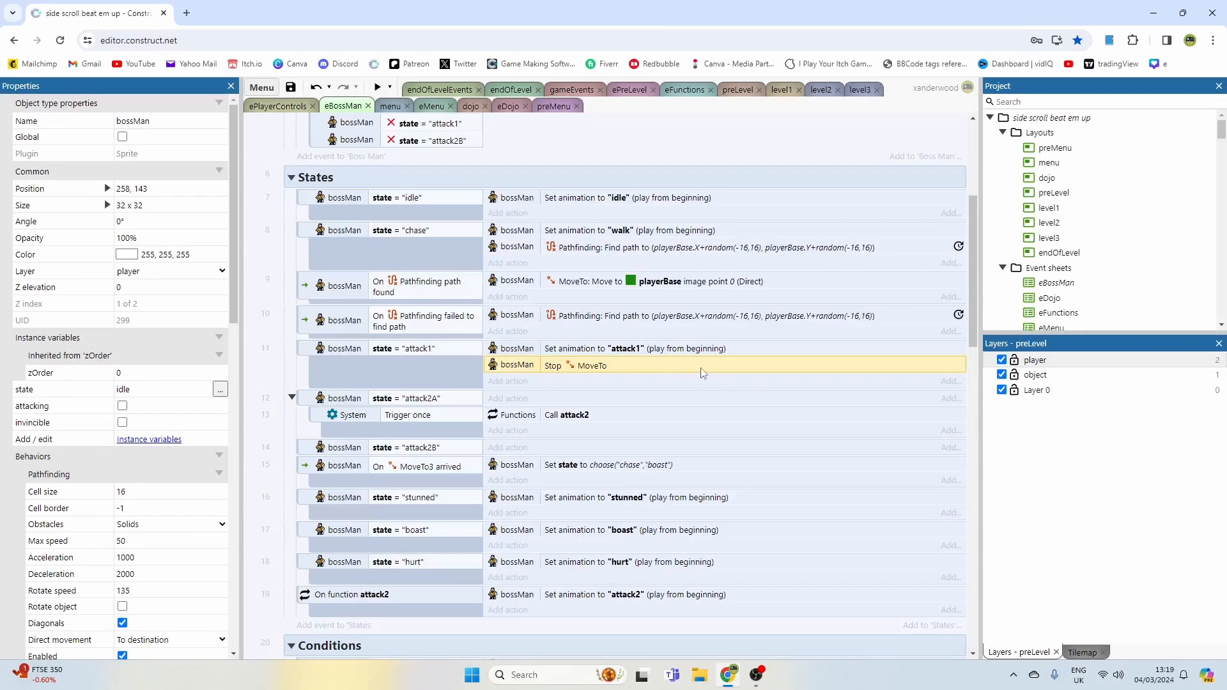
pyautogui.click(381, 87)
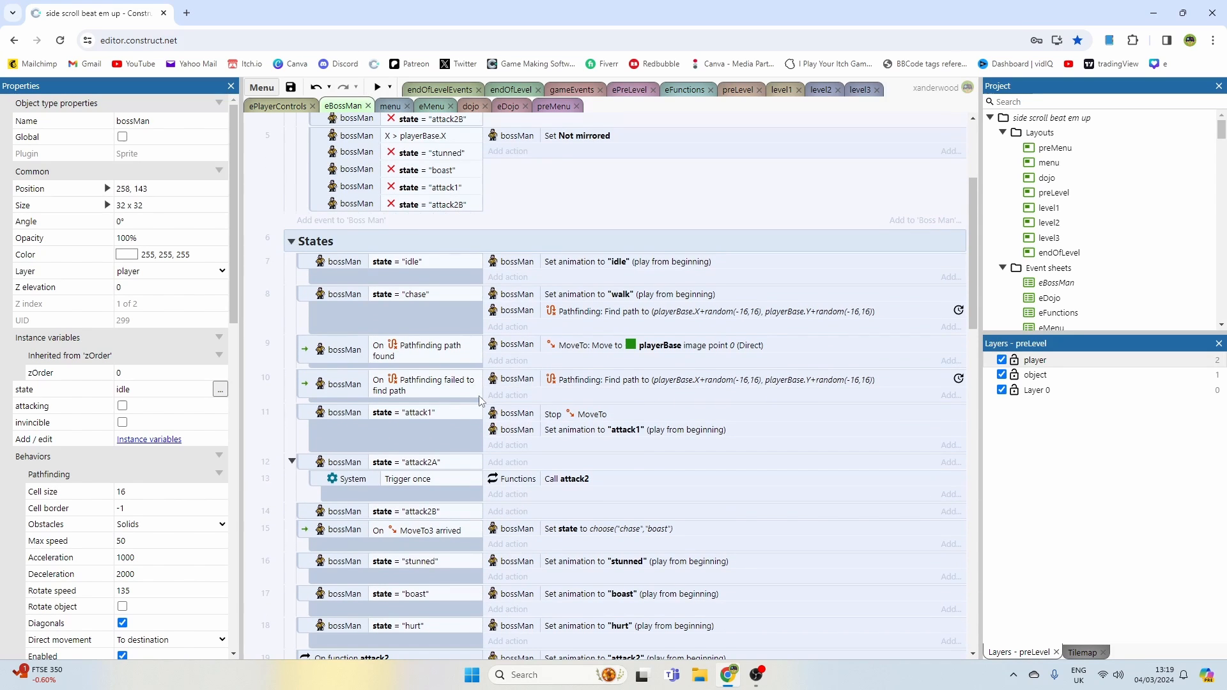
# - Step through the boss's ten stunned frames and the four-frame hurt animation
pyautogui.scroll(-3)
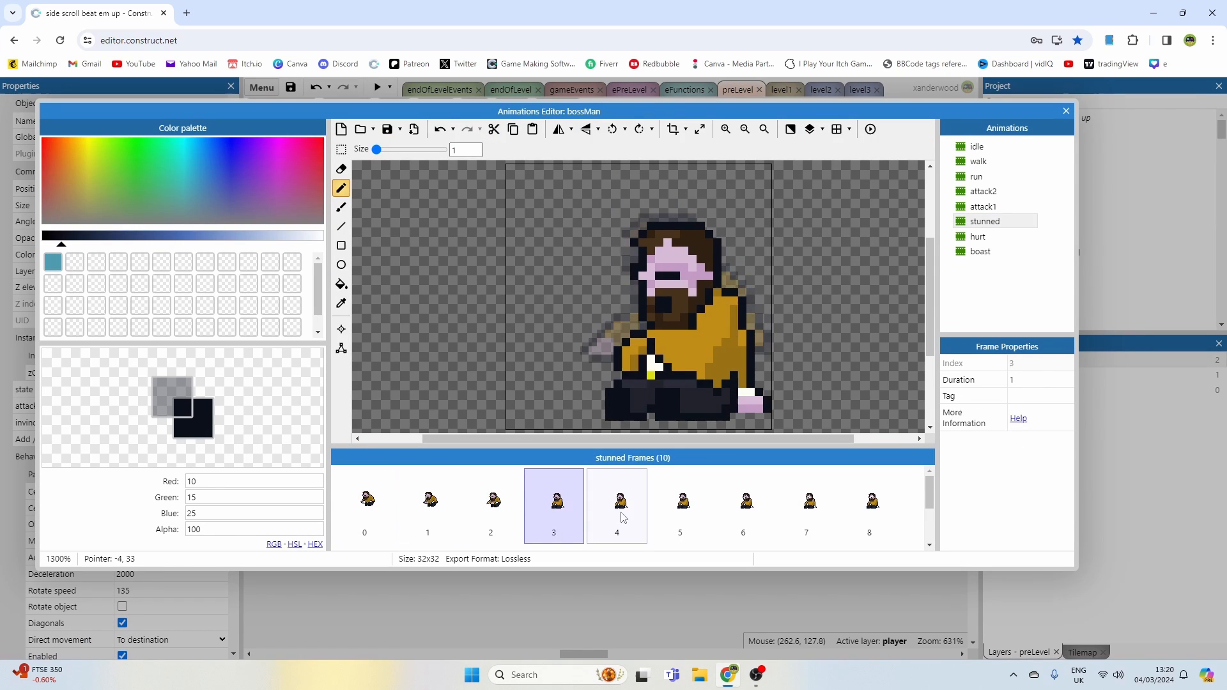
pyautogui.click(806, 504)
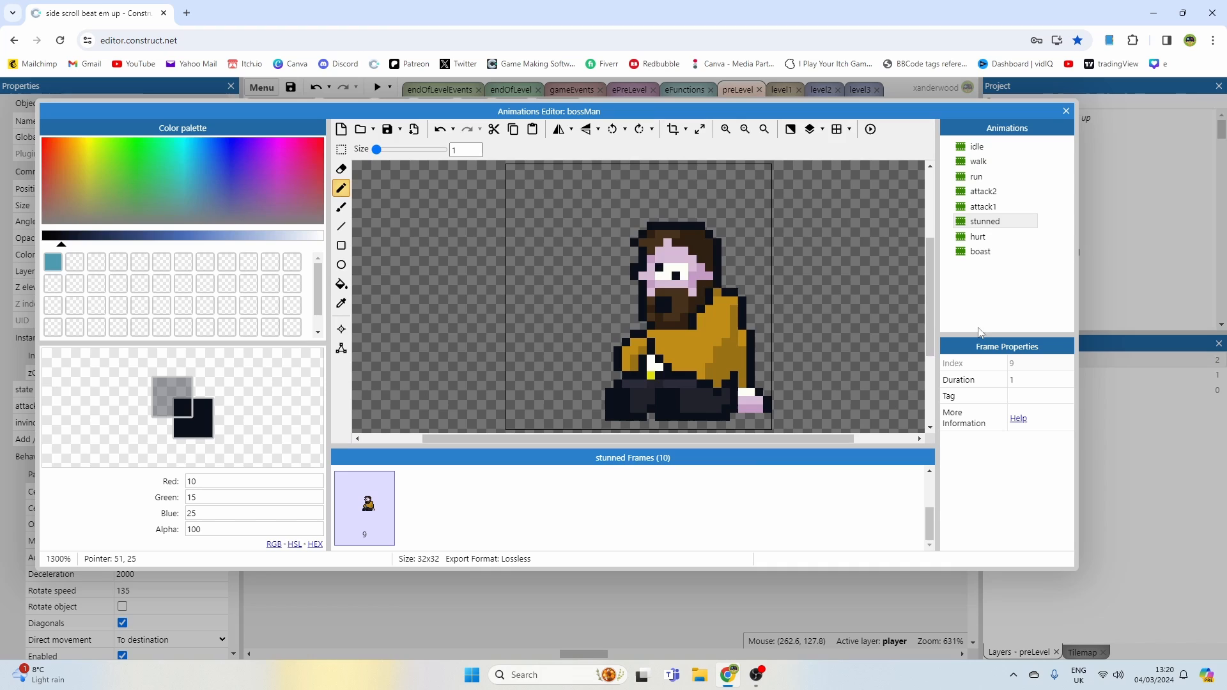
pyautogui.click(977, 236)
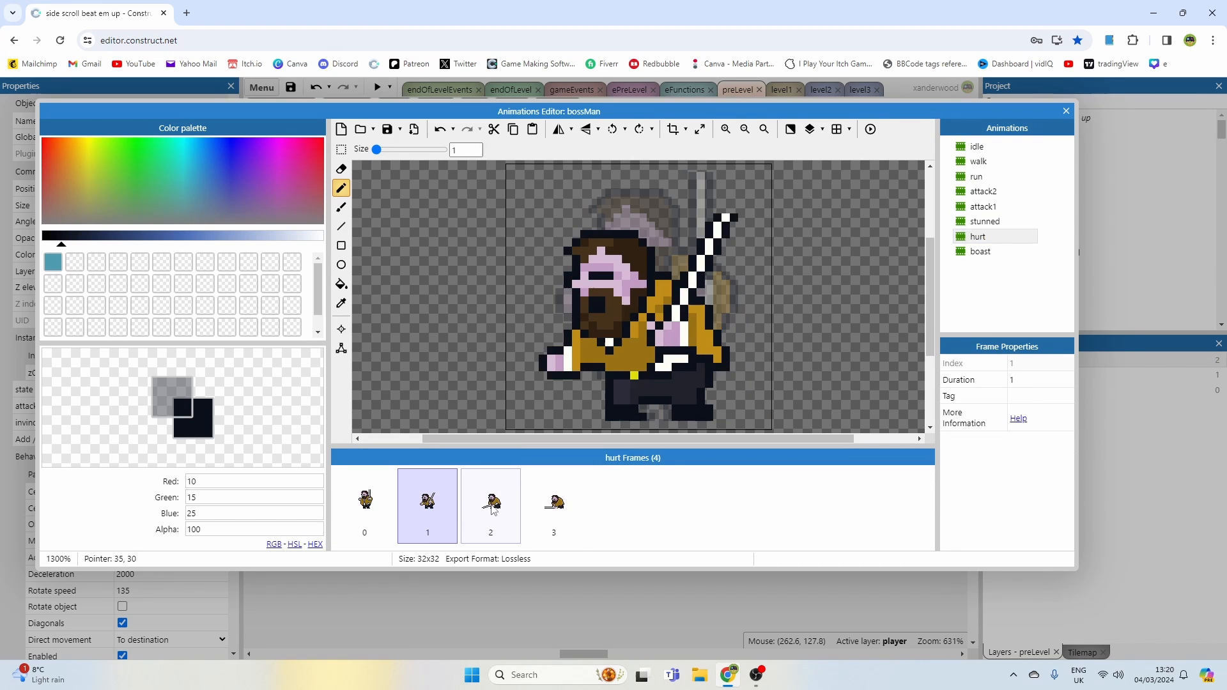
pyautogui.click(364, 506)
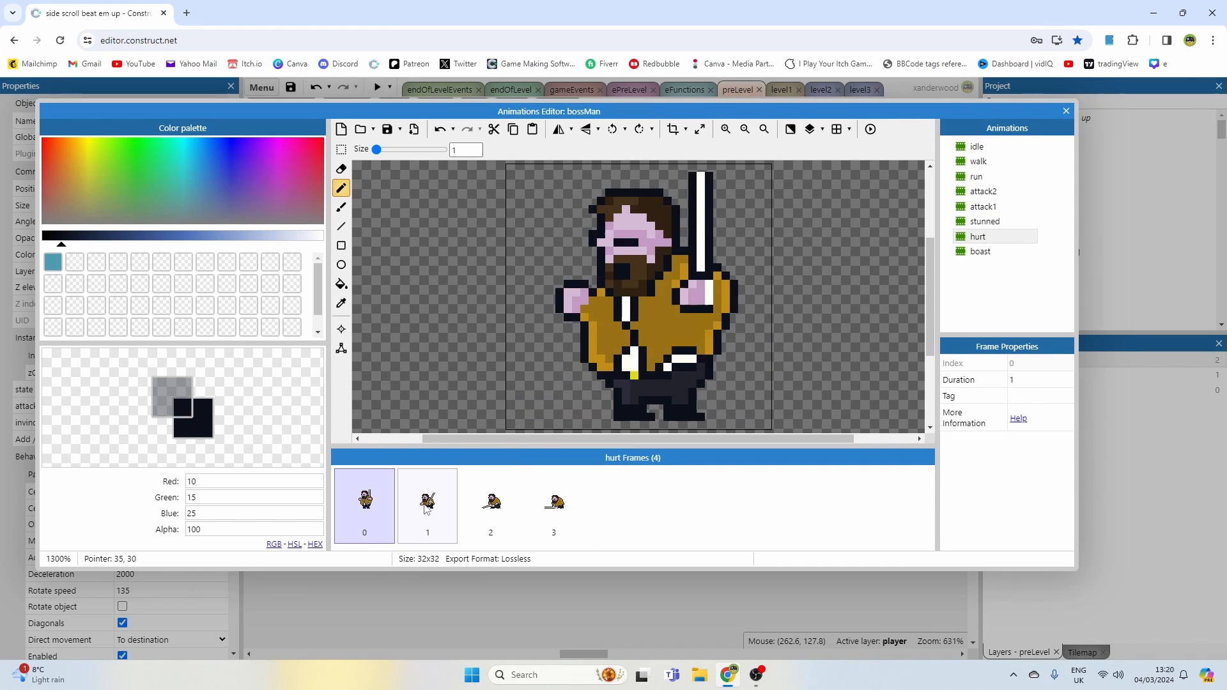
pyautogui.click(554, 506)
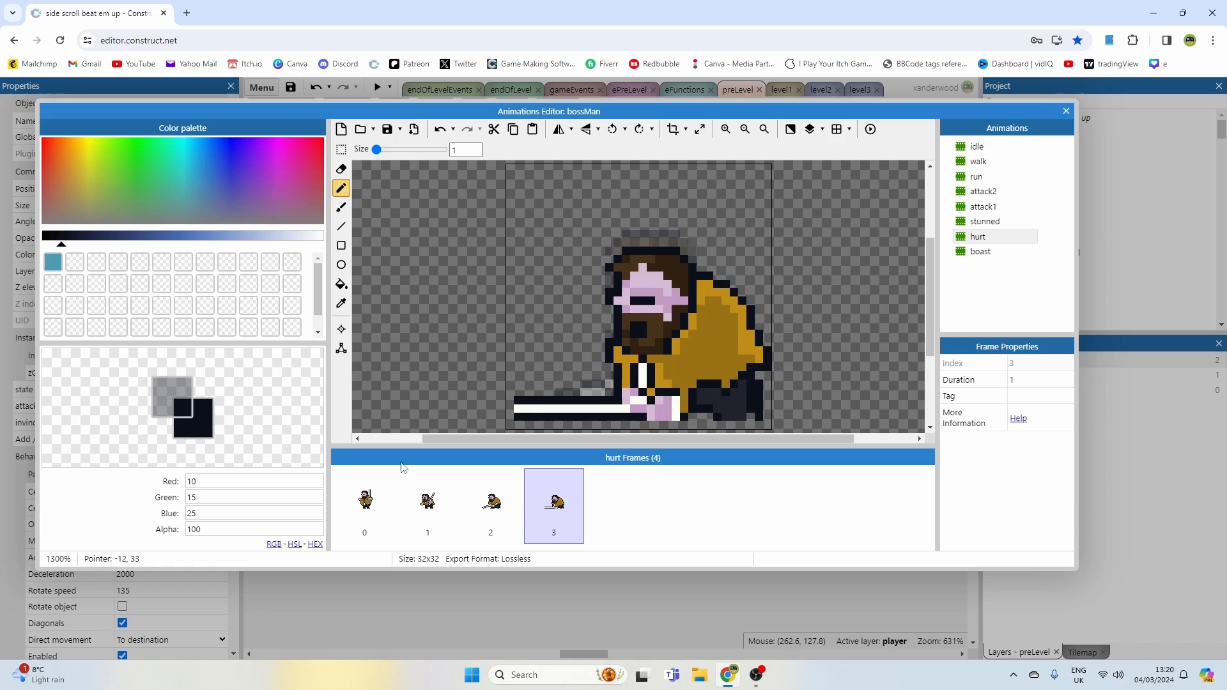
pyautogui.moveTo(1073, 125)
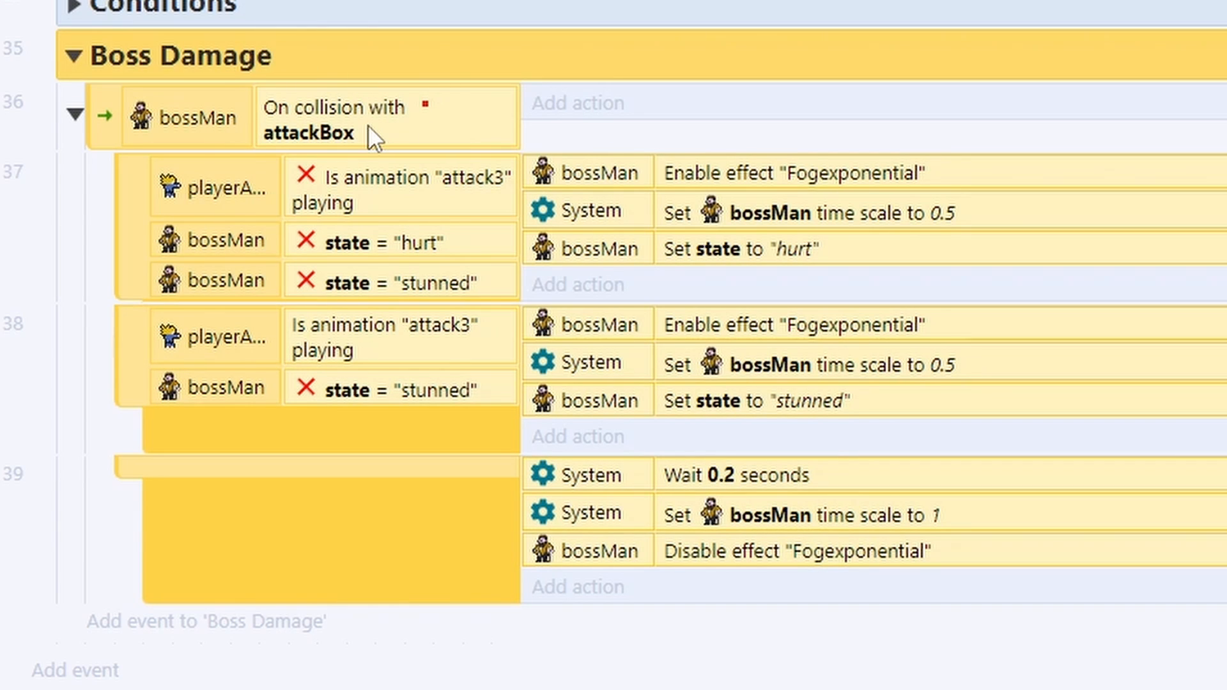
# - Reposition the attackBox beside the player and inspect the boss's attackBox collision and attack3 conditions
pyautogui.click(192, 125)
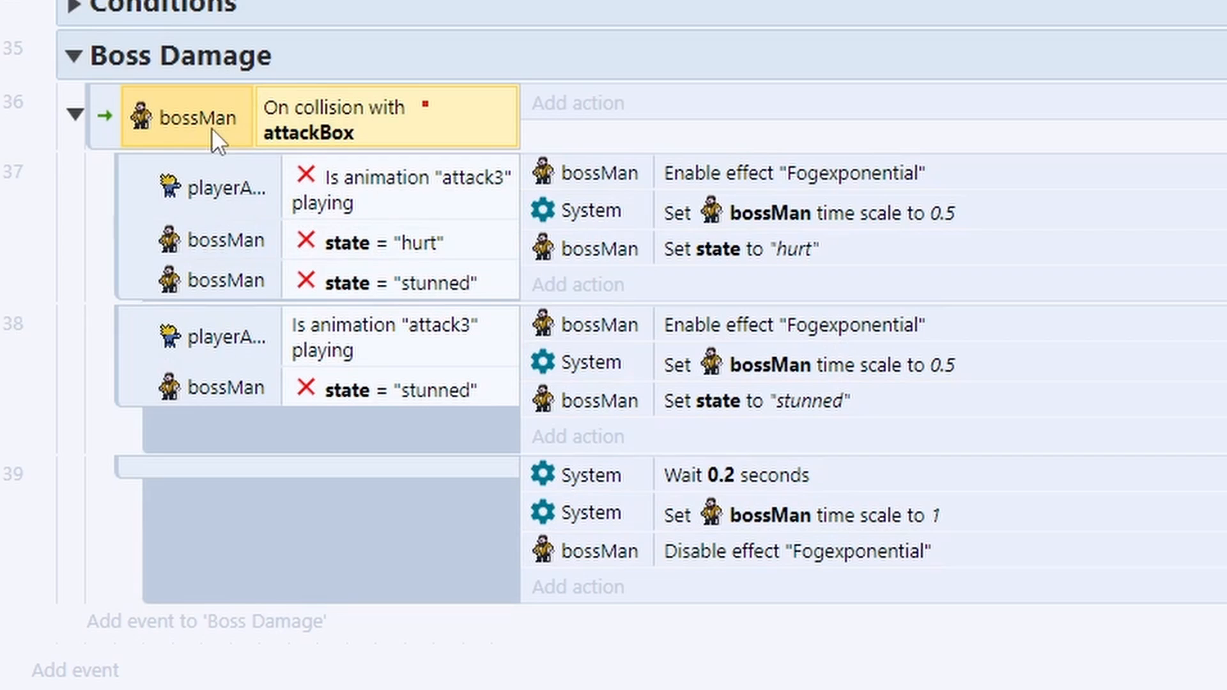
pyautogui.moveTo(321, 163)
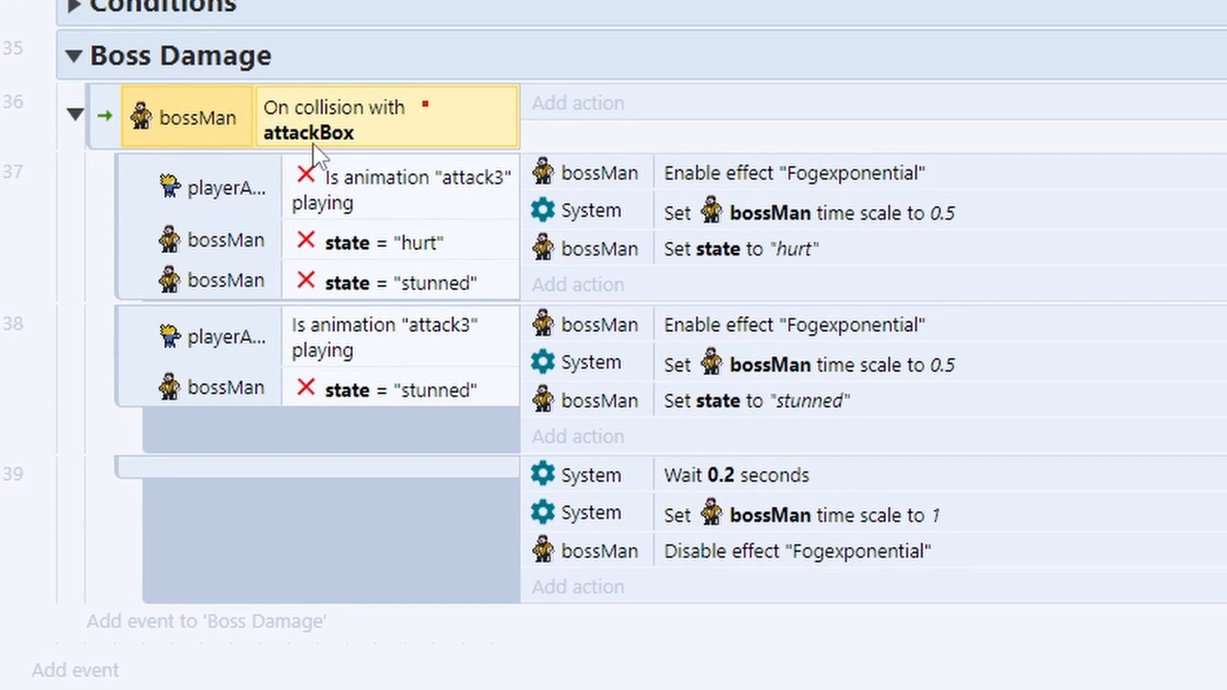
pyautogui.moveTo(343, 150)
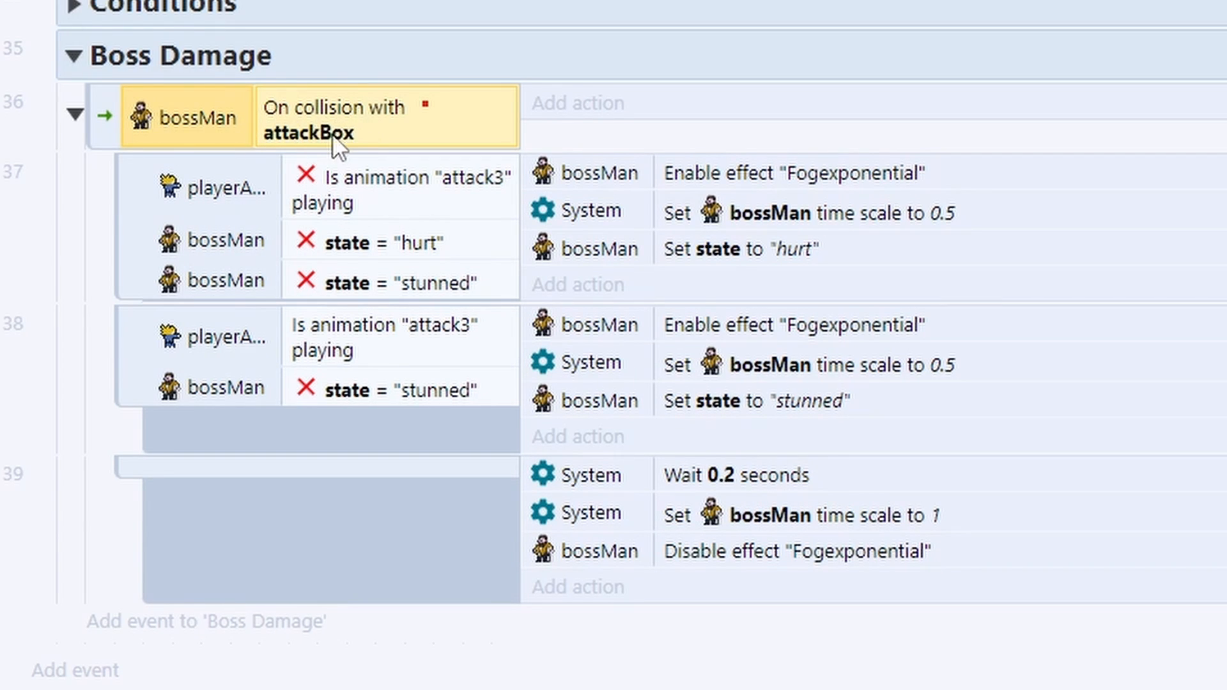
pyautogui.moveTo(320, 216)
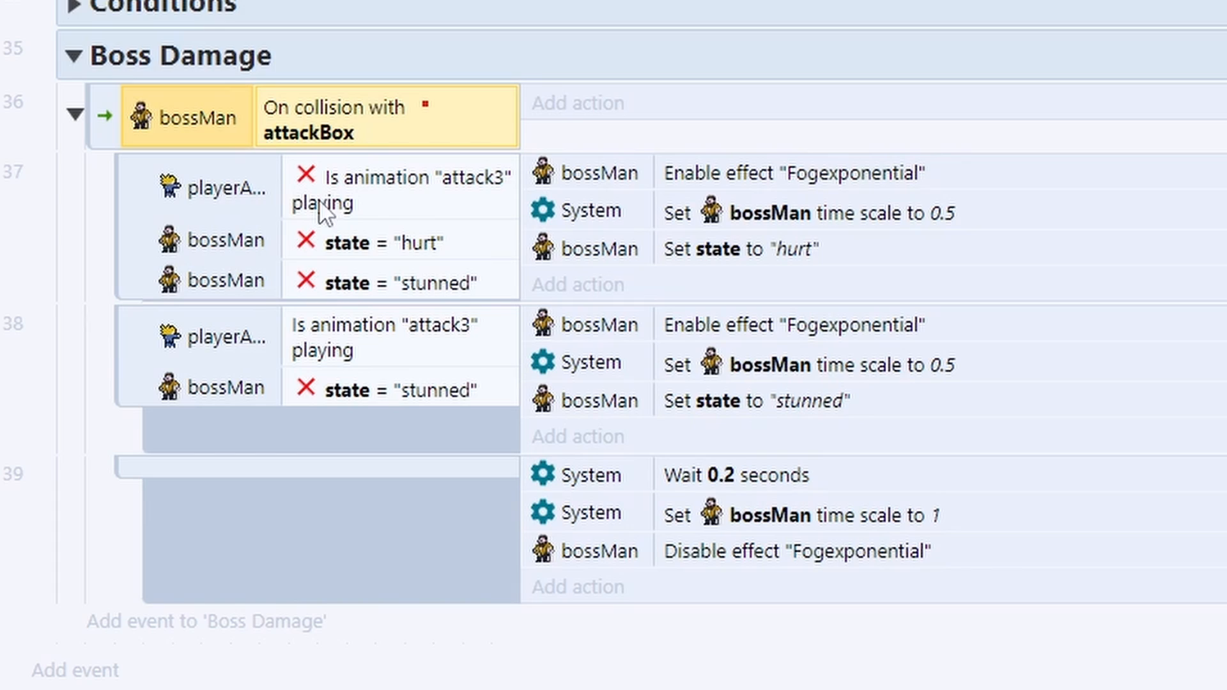
pyautogui.moveTo(337, 163)
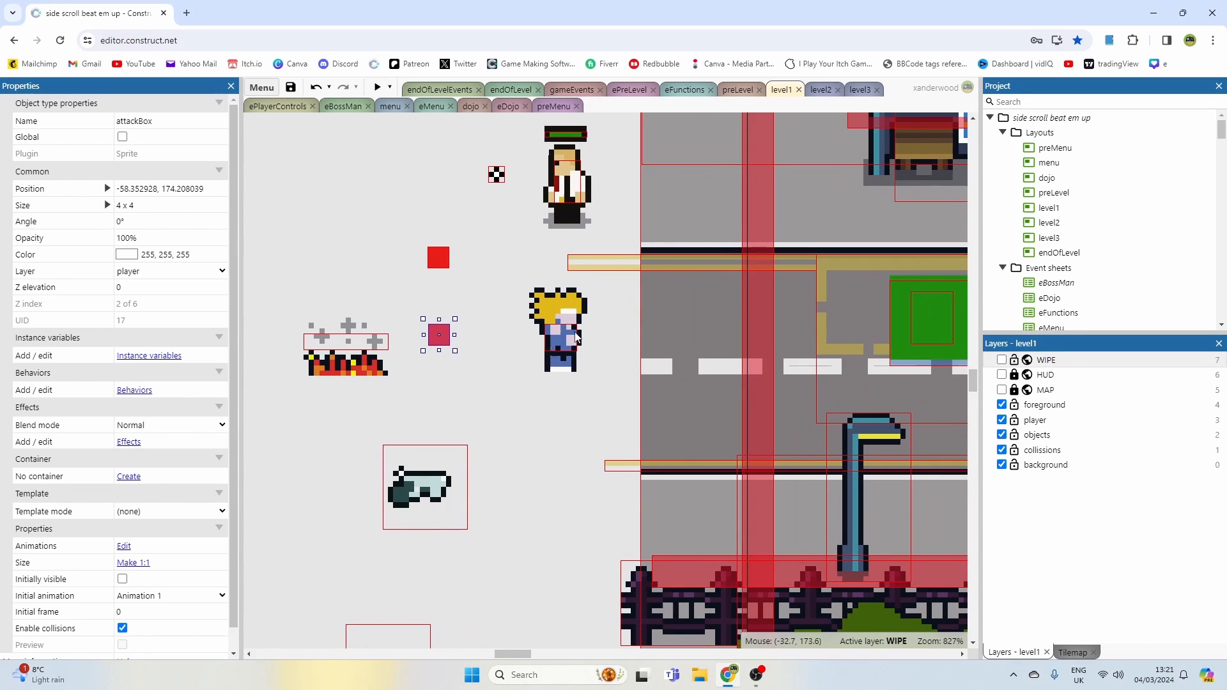
pyautogui.moveTo(438, 334); pyautogui.dragTo(610, 334)
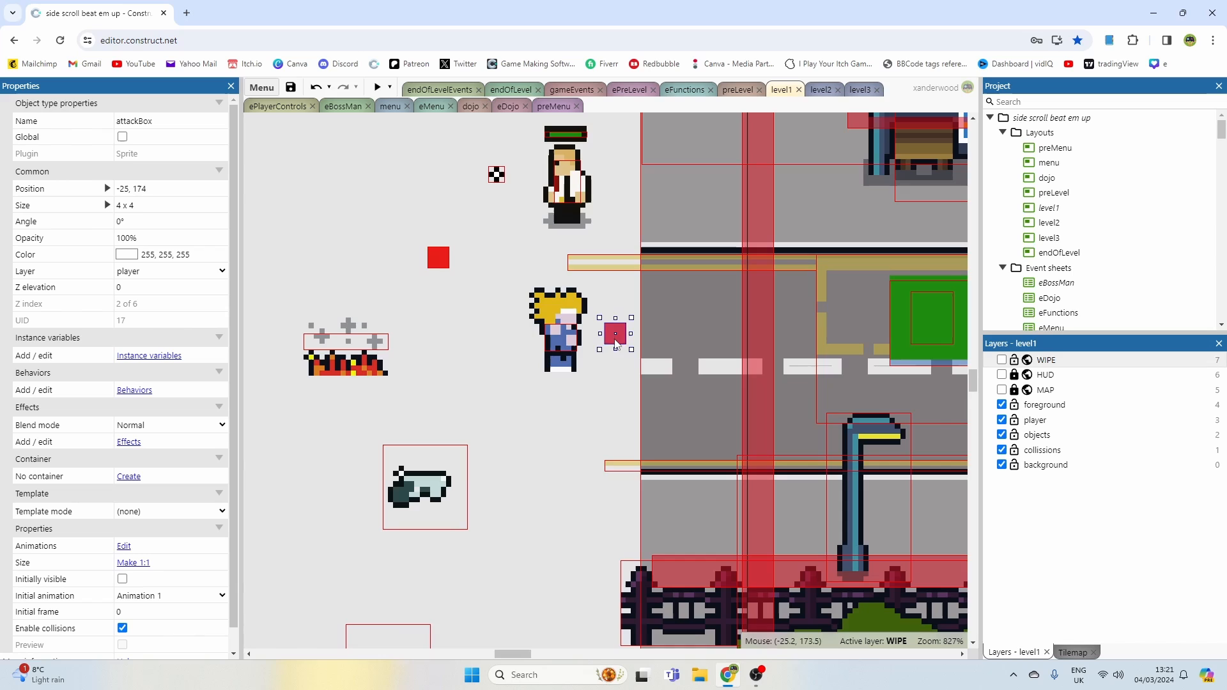
pyautogui.moveTo(615, 332); pyautogui.dragTo(440, 320)
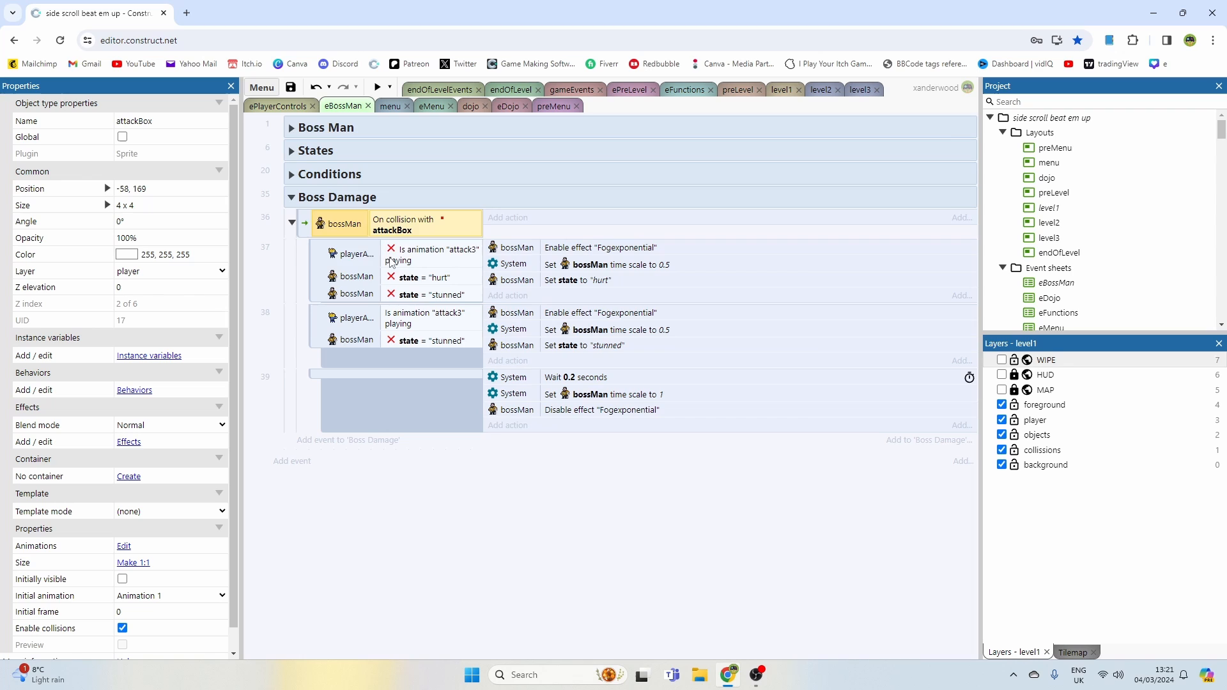
pyautogui.click(423, 254)
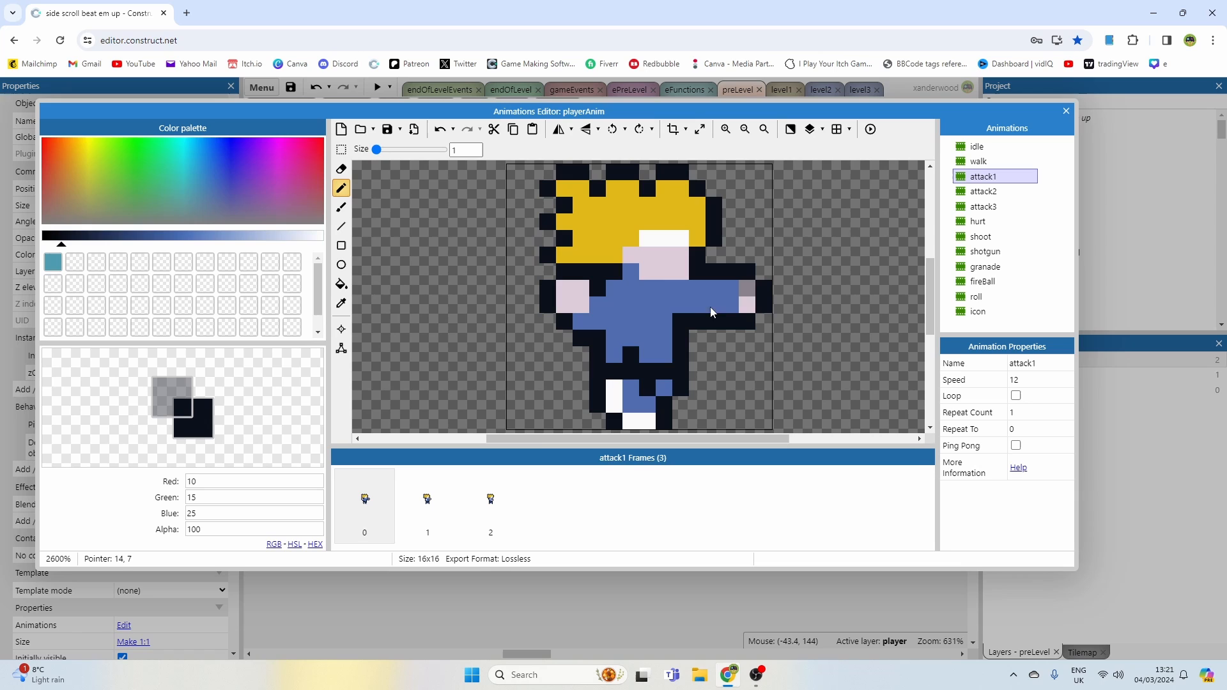
# - Review the player's attack1, attack2 and attack3 animations, then close the animations editor
pyautogui.click(490, 506)
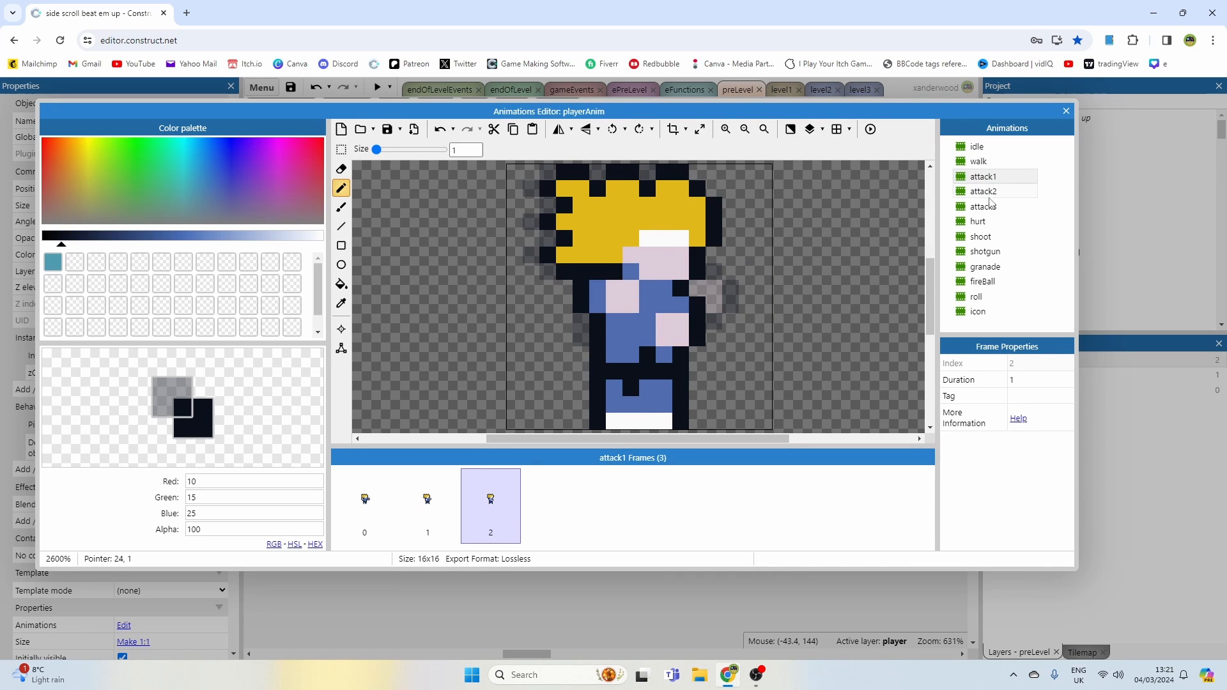
pyautogui.click(984, 192)
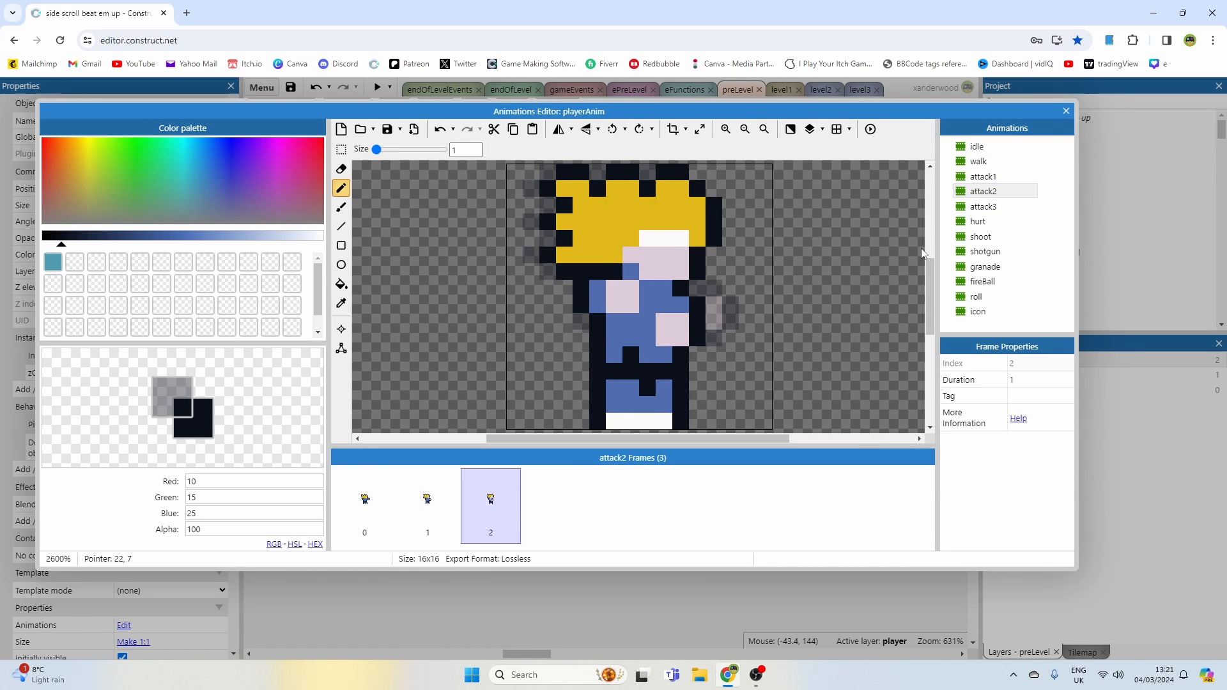
pyautogui.click(983, 206)
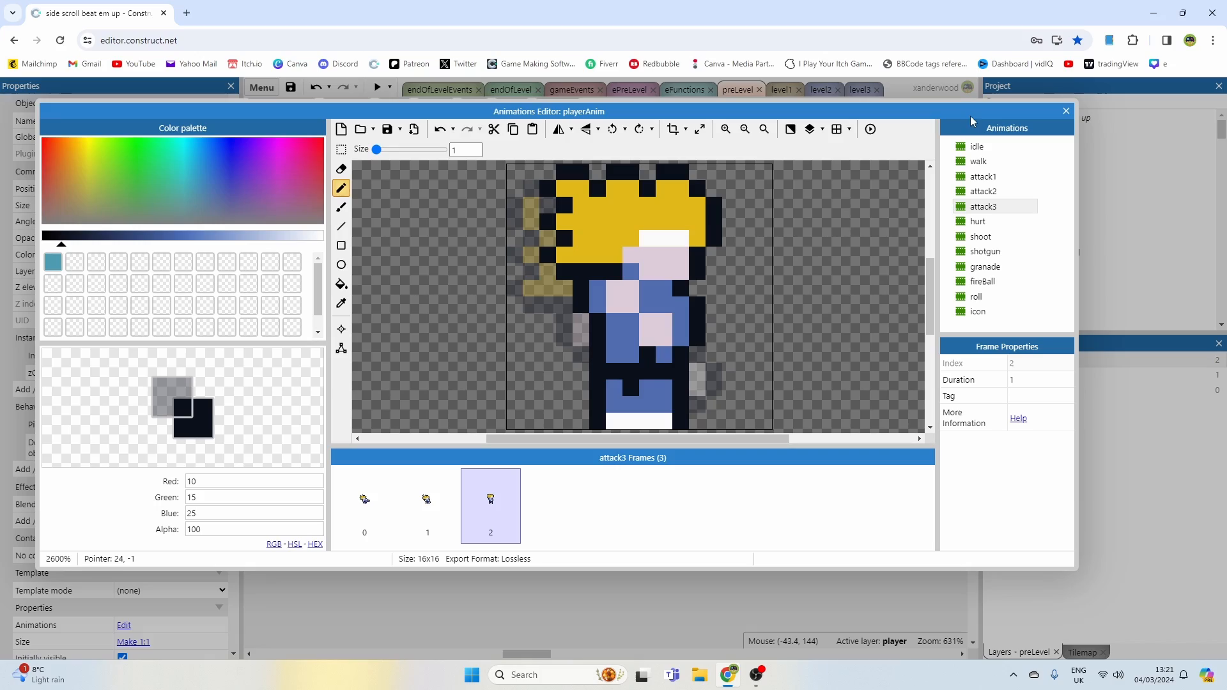
pyautogui.click(1066, 111)
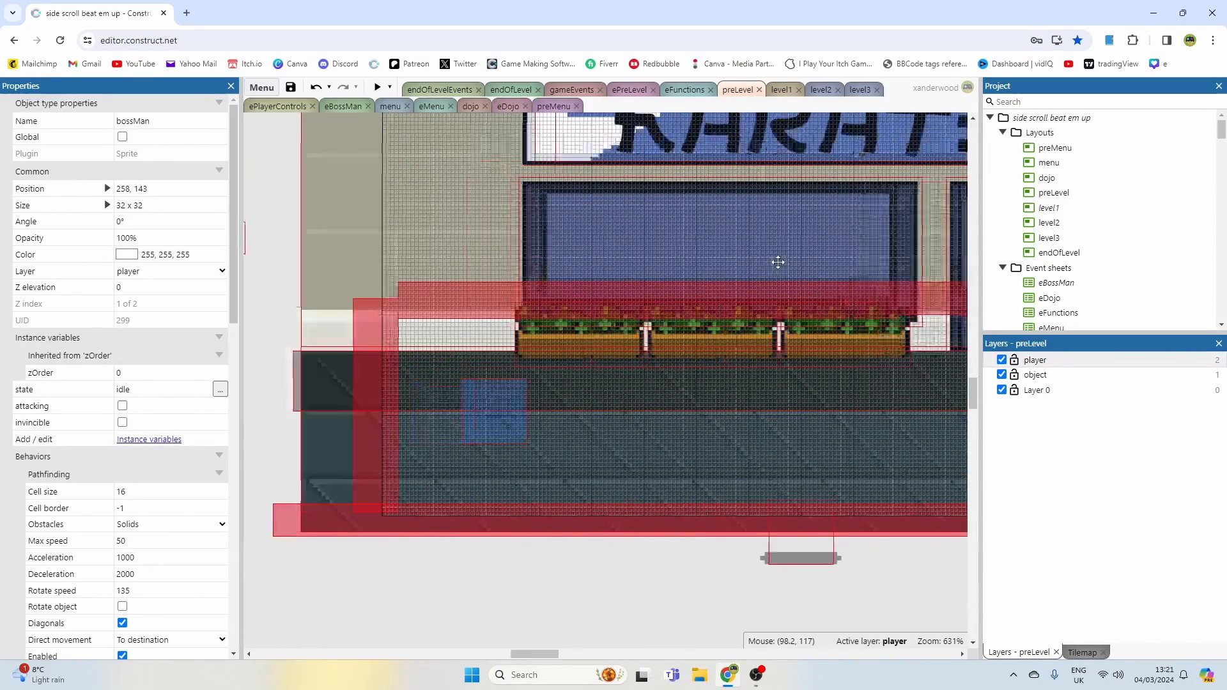
# - Switch to the eBossMan event sheet to inspect the Boss Damage sub-events
pyautogui.click(342, 105)
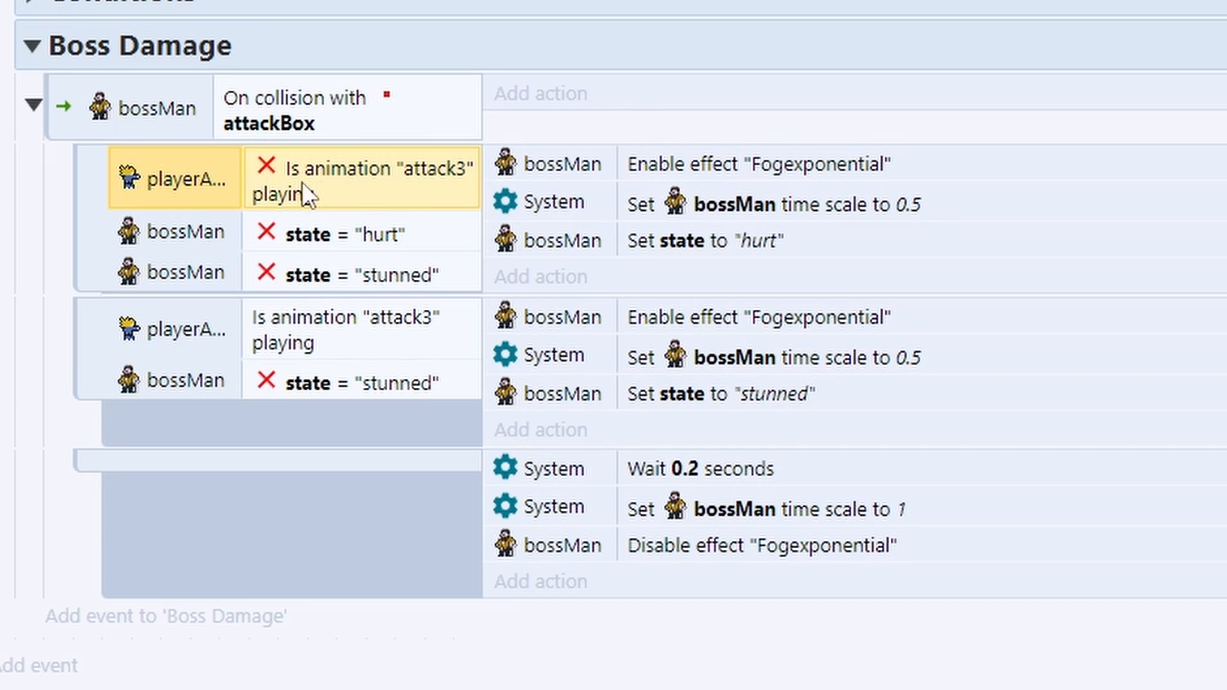
pyautogui.moveTo(352, 246)
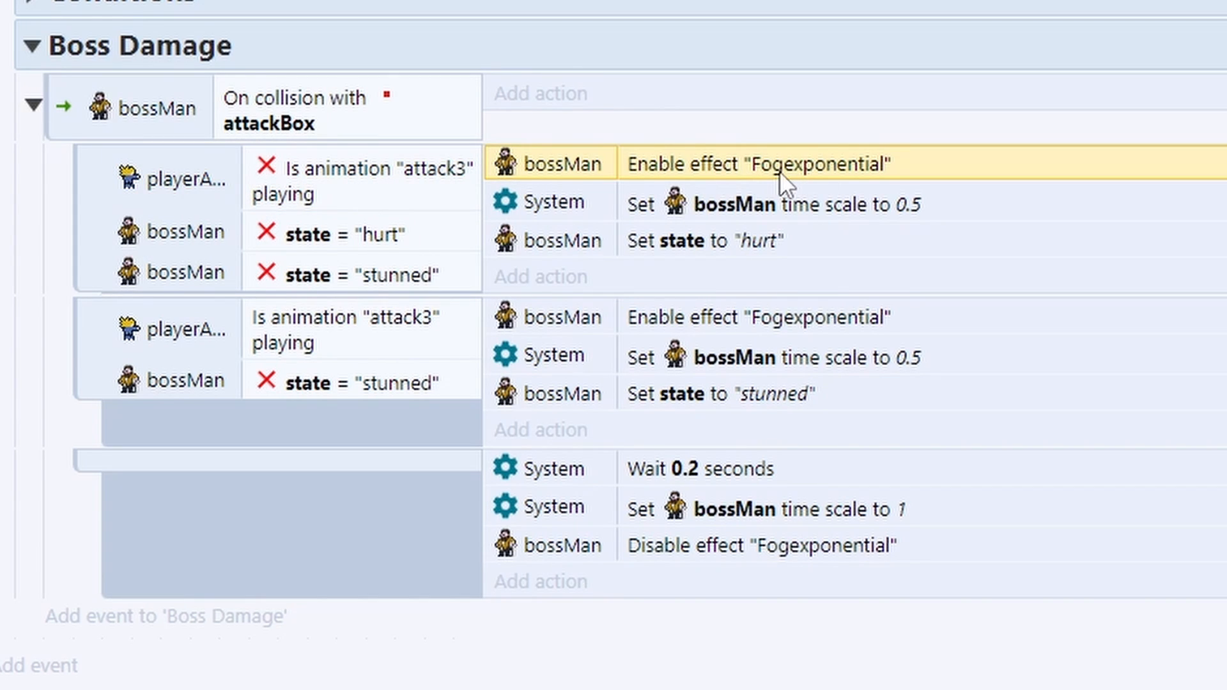
pyautogui.moveTo(768, 188)
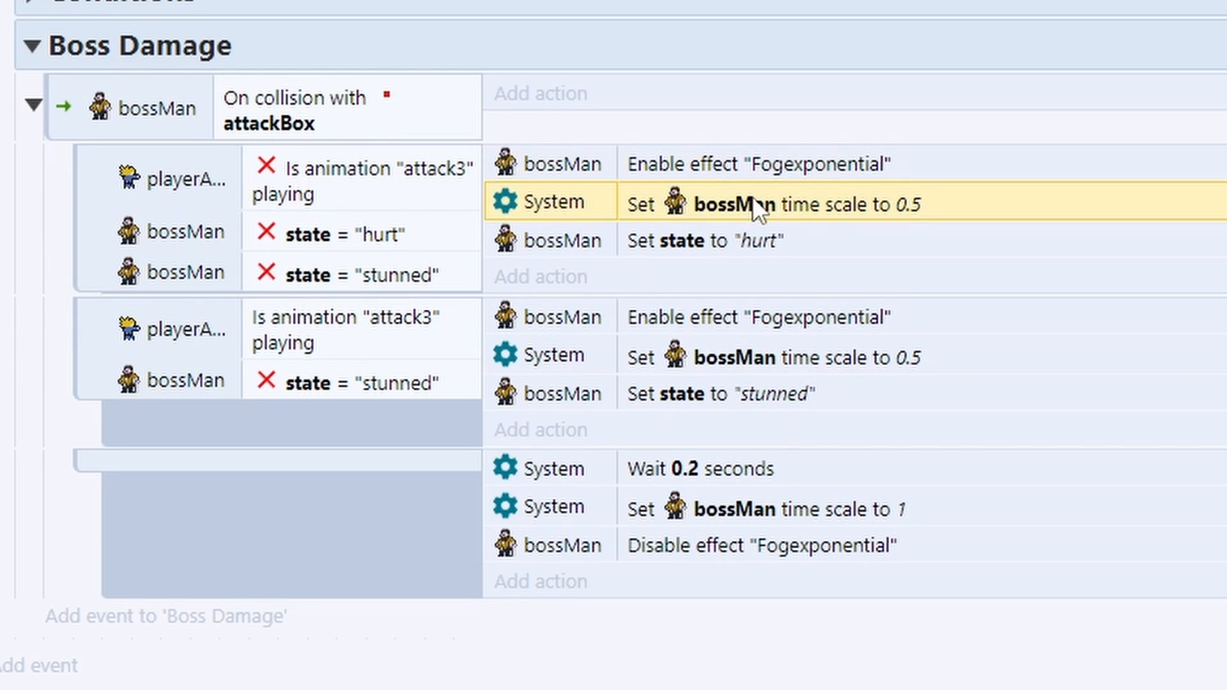
pyautogui.moveTo(743, 241)
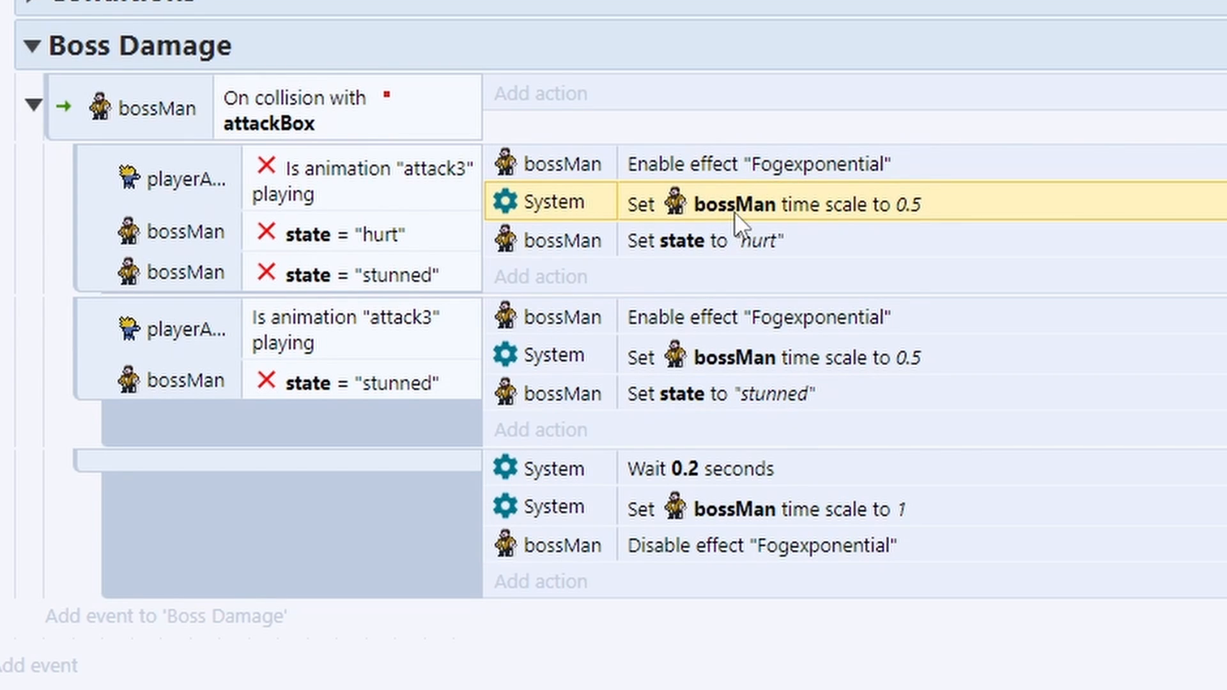
pyautogui.moveTo(898, 222)
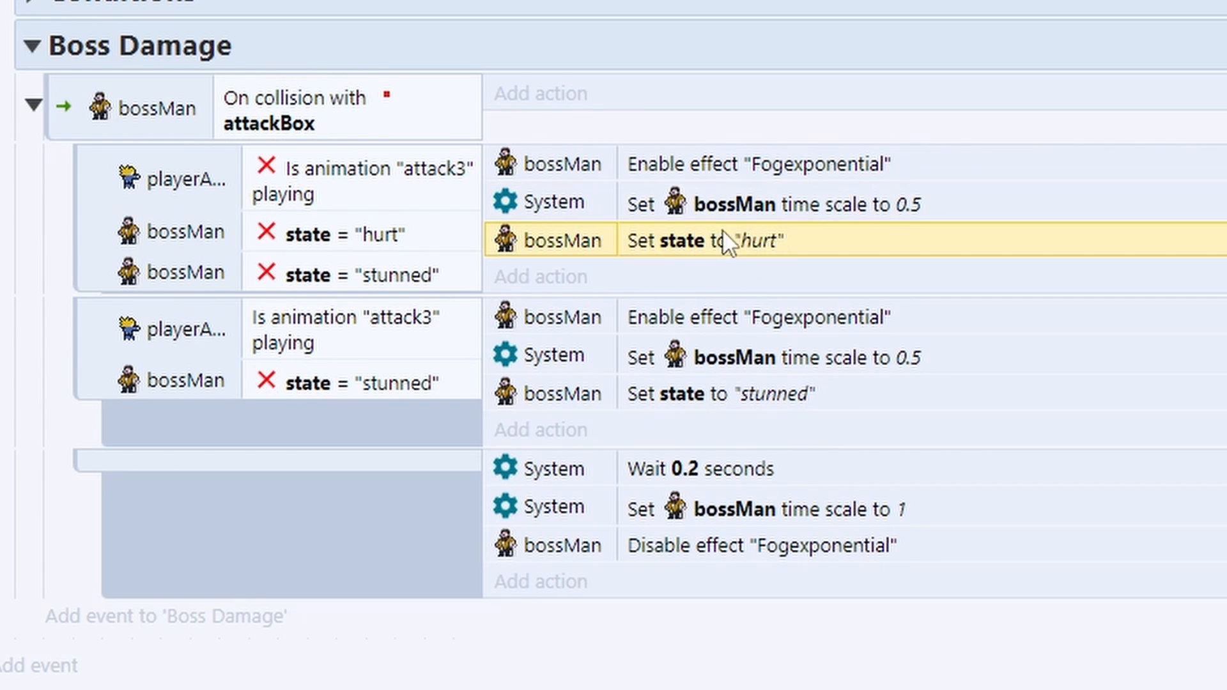
pyautogui.moveTo(750, 259)
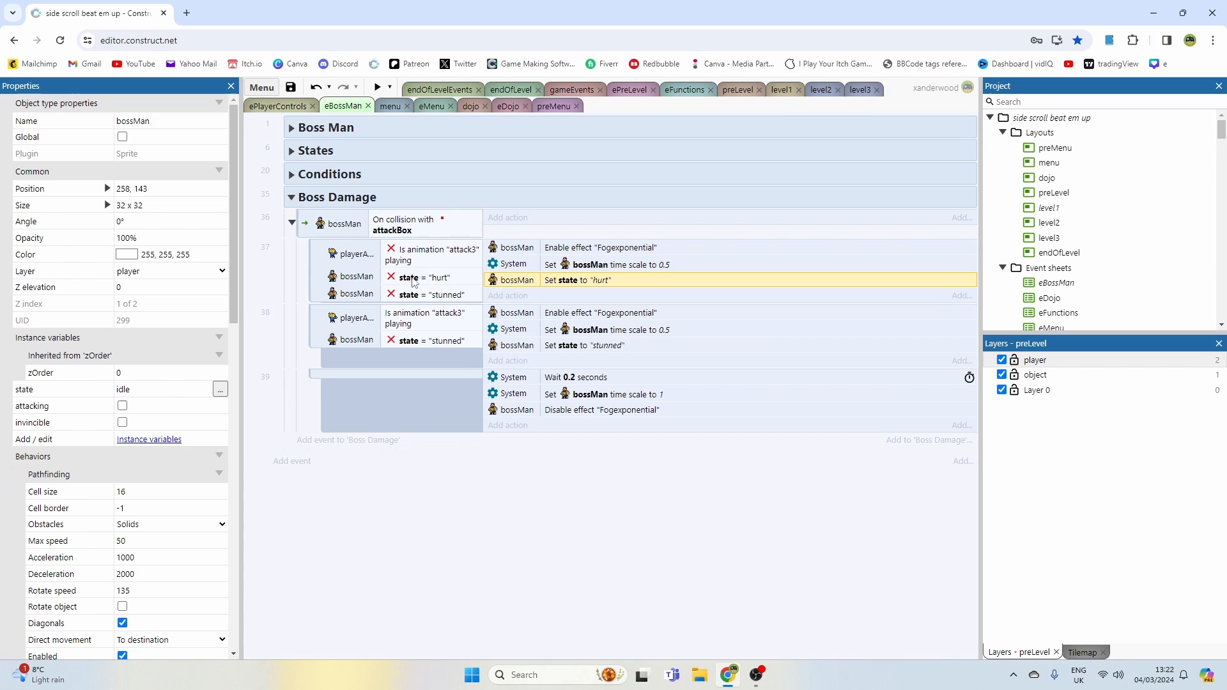
pyautogui.click(422, 277)
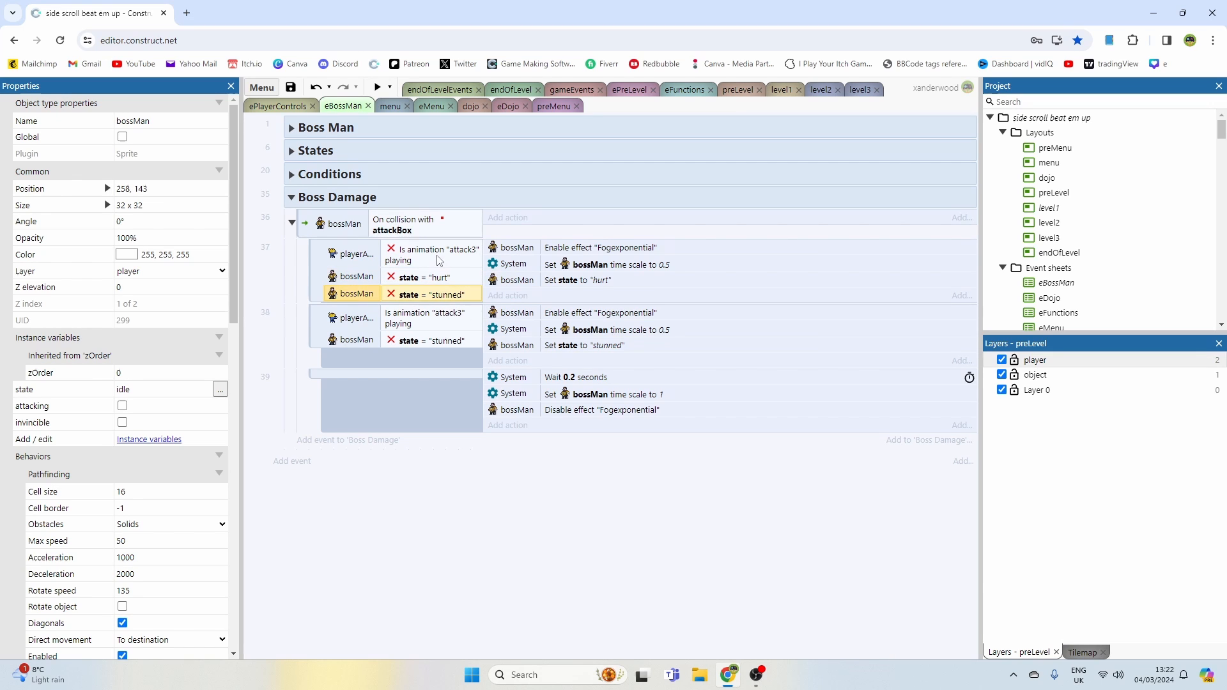
pyautogui.moveTo(446, 274)
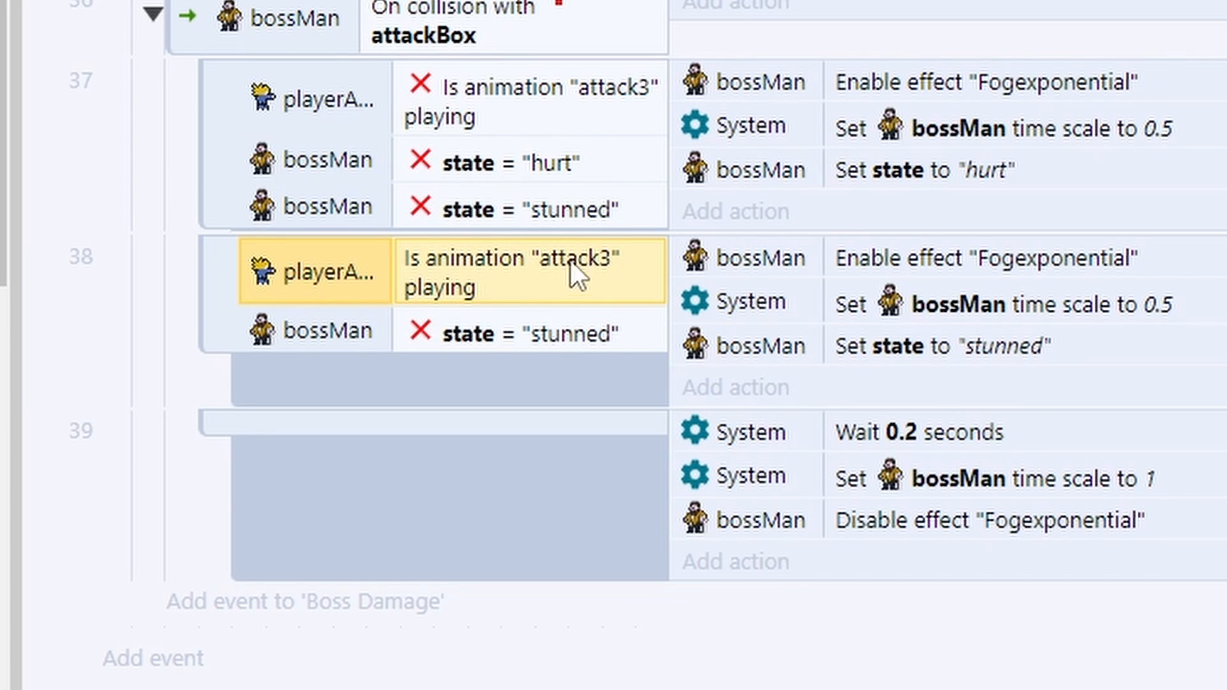
pyautogui.moveTo(426, 54)
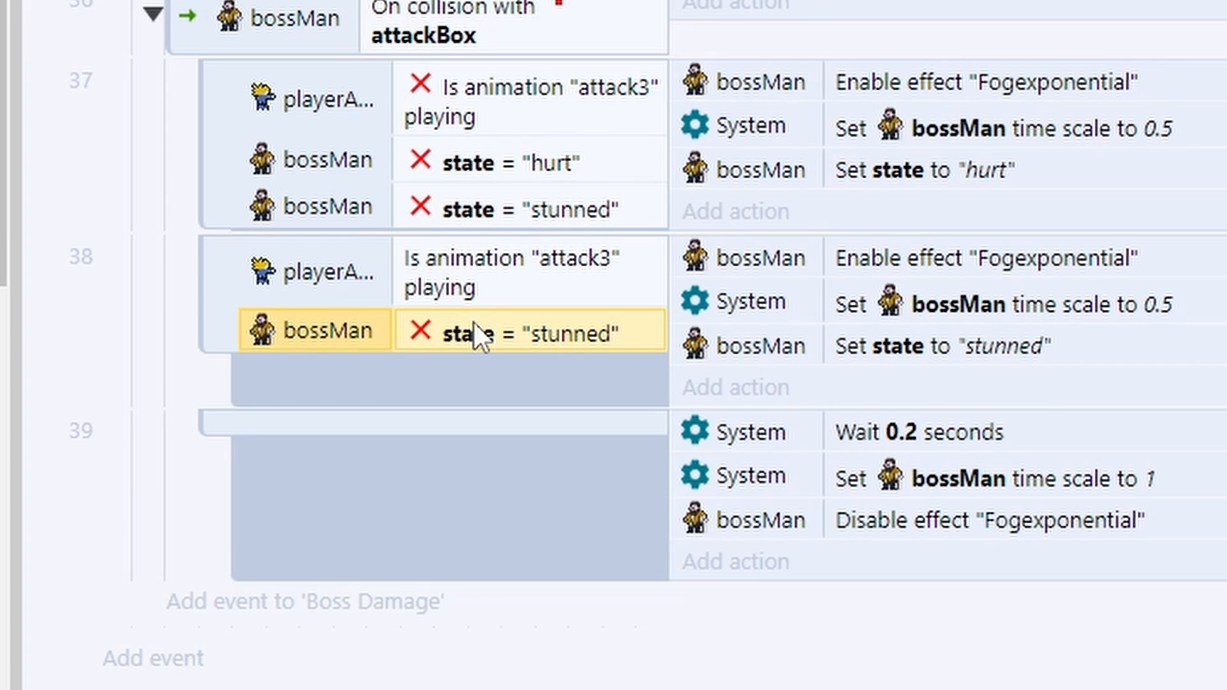
pyautogui.moveTo(558, 324)
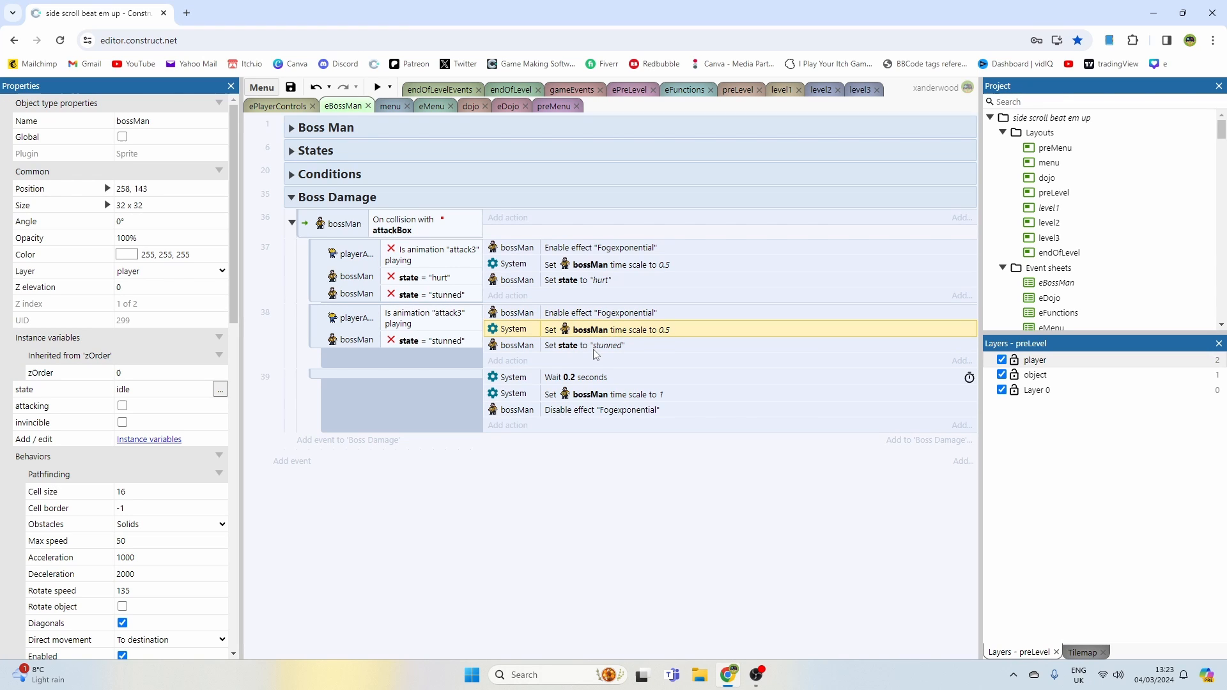
pyautogui.click(591, 377)
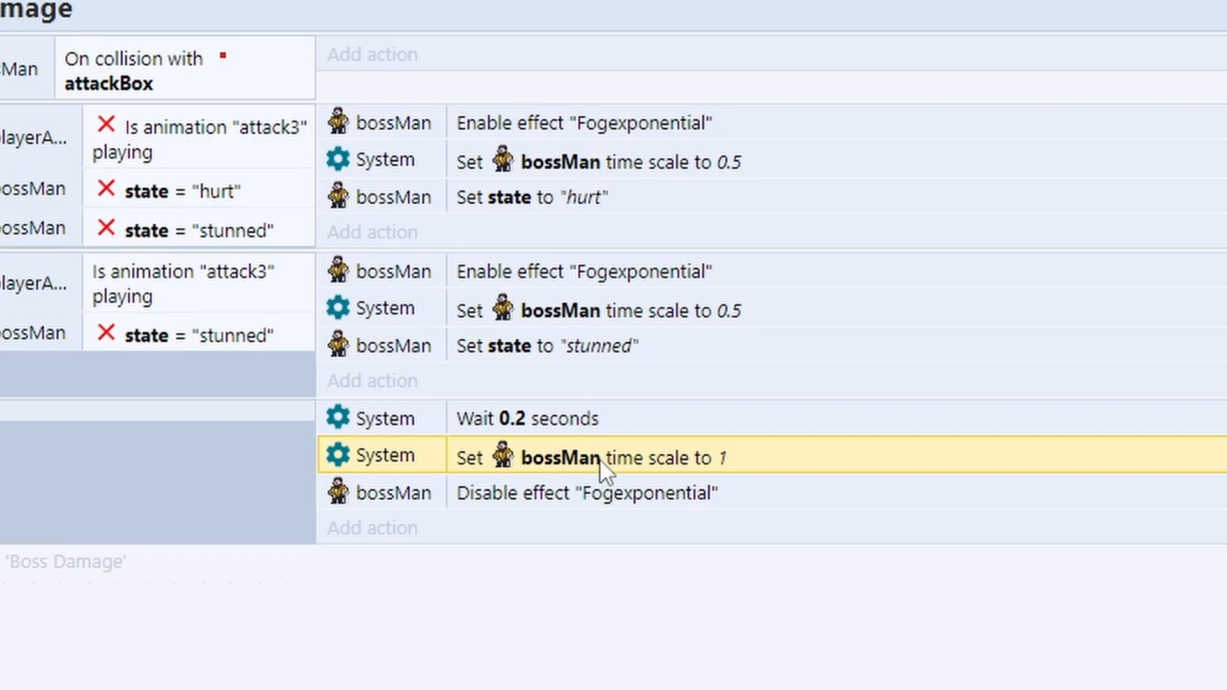
pyautogui.click(580, 494)
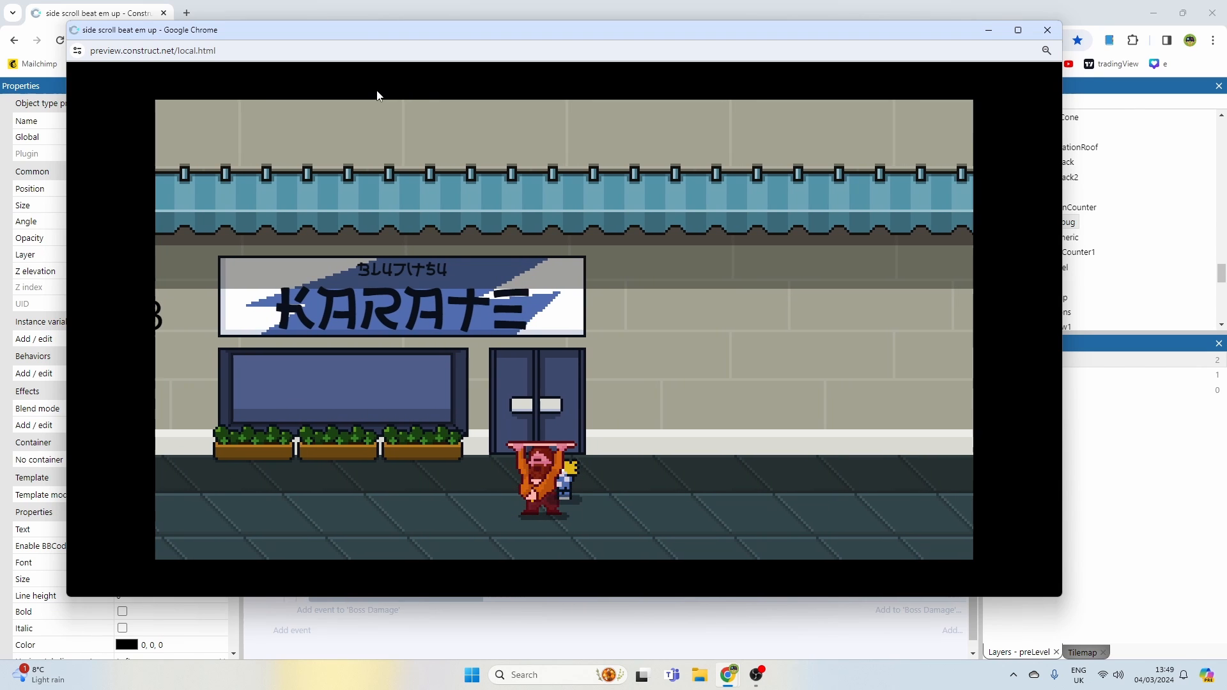
# - Add bossHurtChance choose(0,1,2,3) and a stunned 0.5s tween to Self.X+16, then re-preview
pyautogui.click(1047, 30)
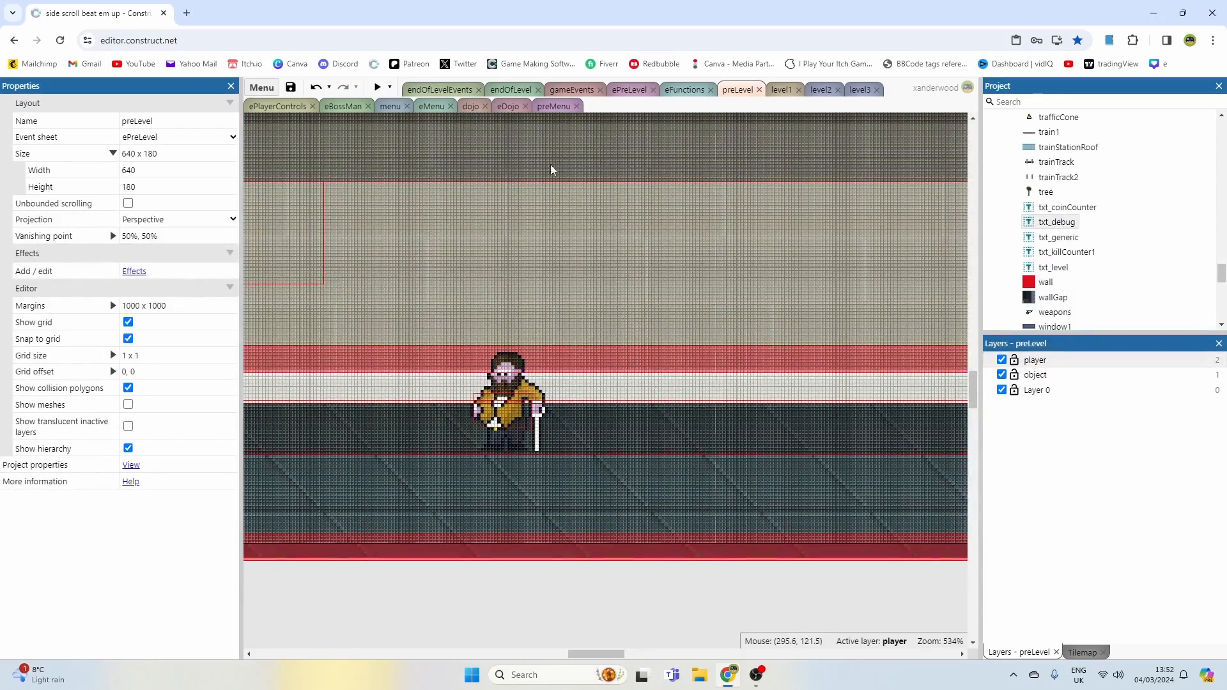
pyautogui.click(378, 86)
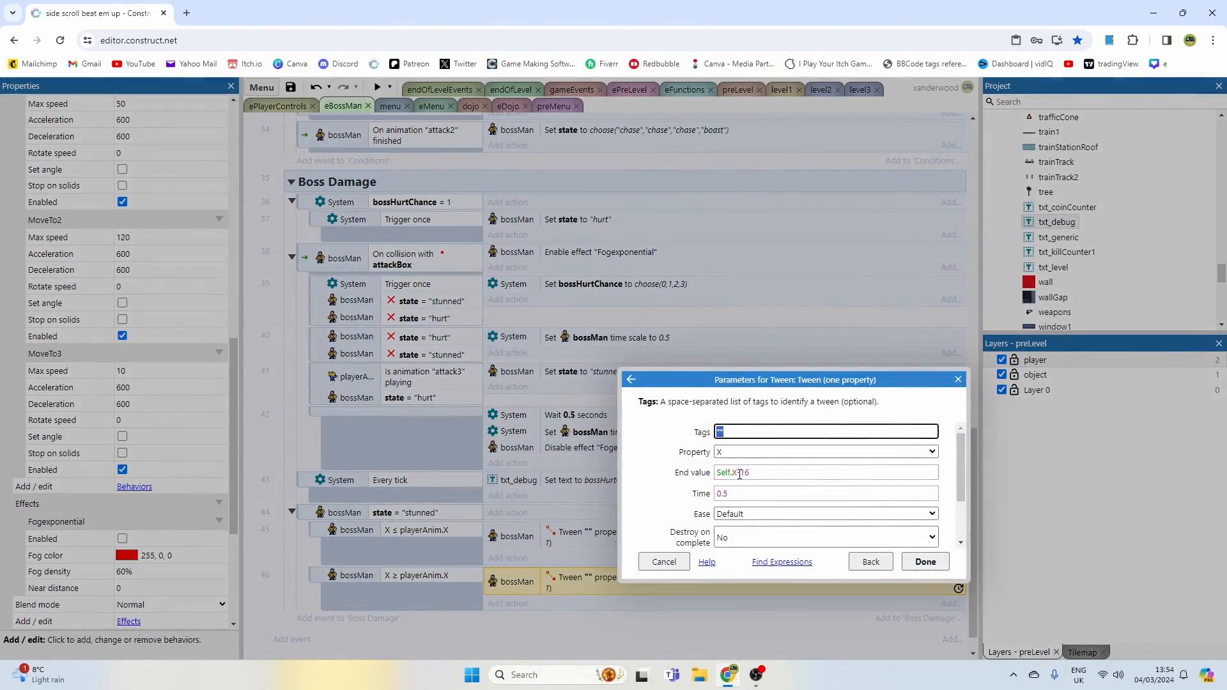
pyautogui.click(381, 86)
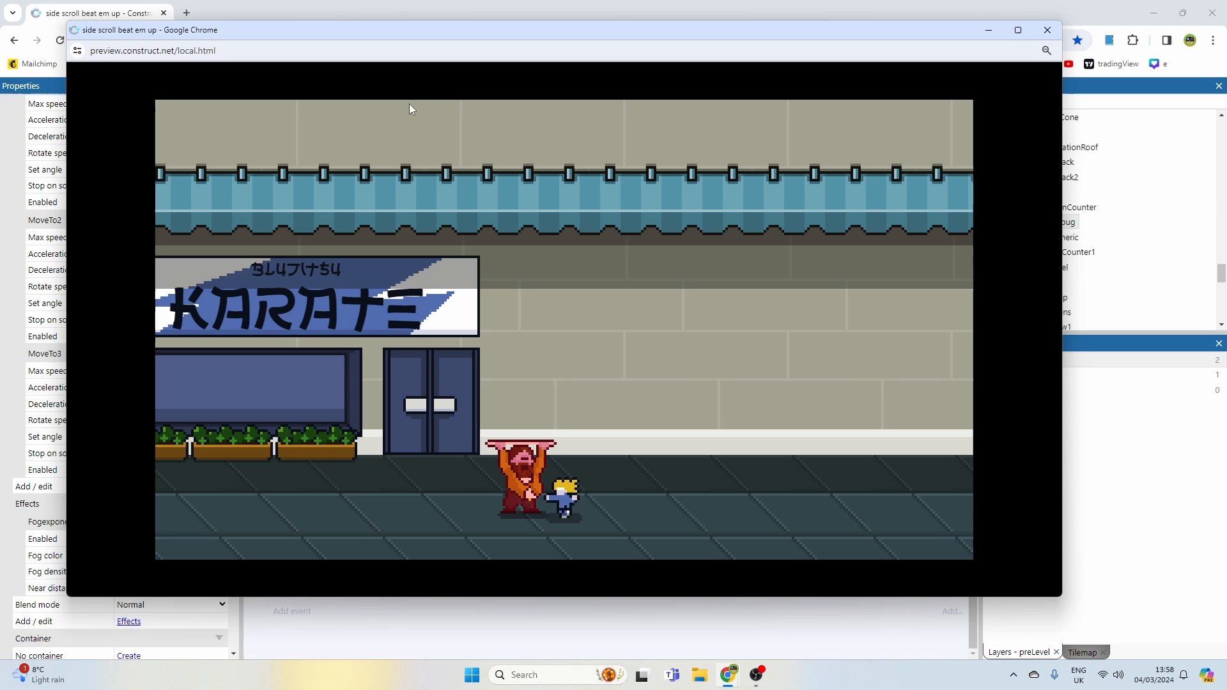